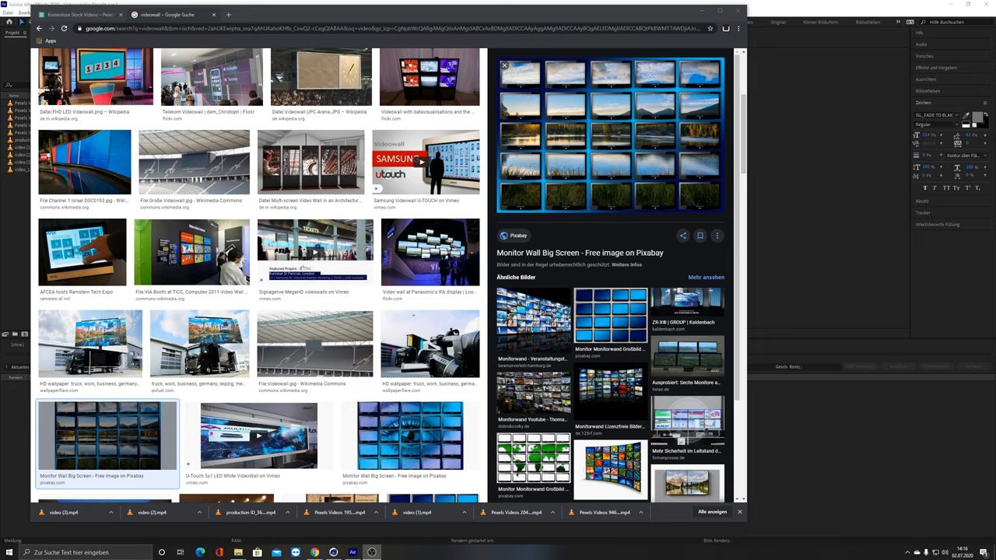
mouse_move(525, 105)
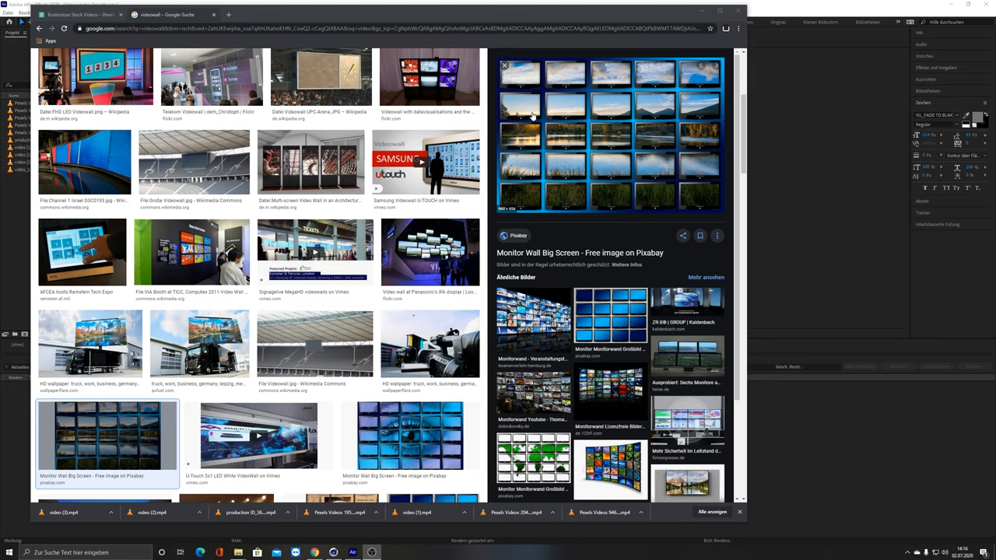
mouse_move(586, 94)
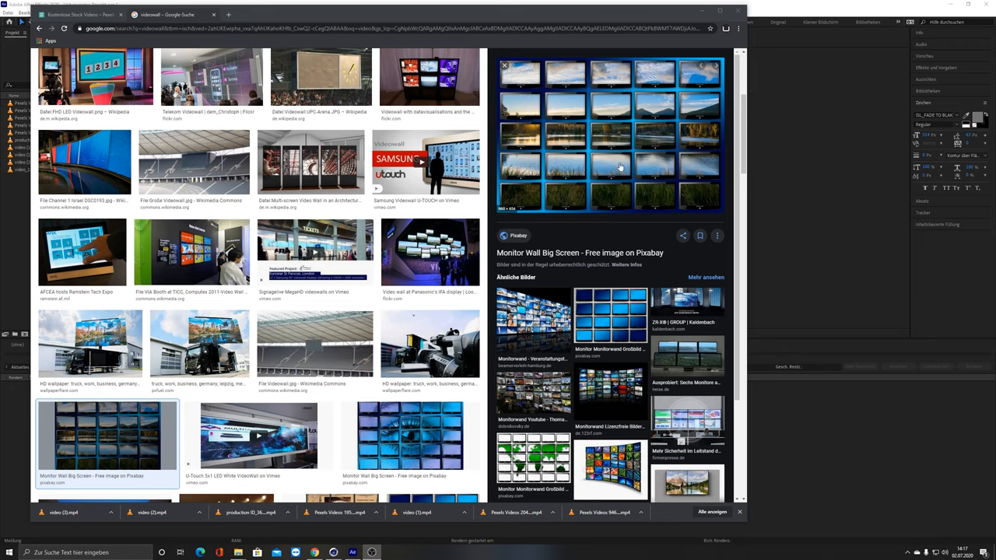
mouse_move(648, 139)
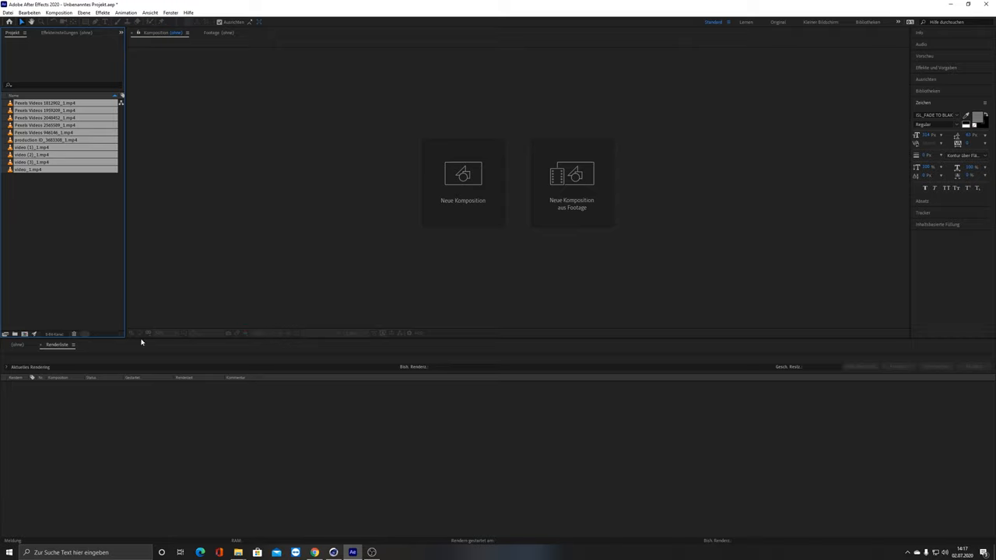
mouse_move(291, 413)
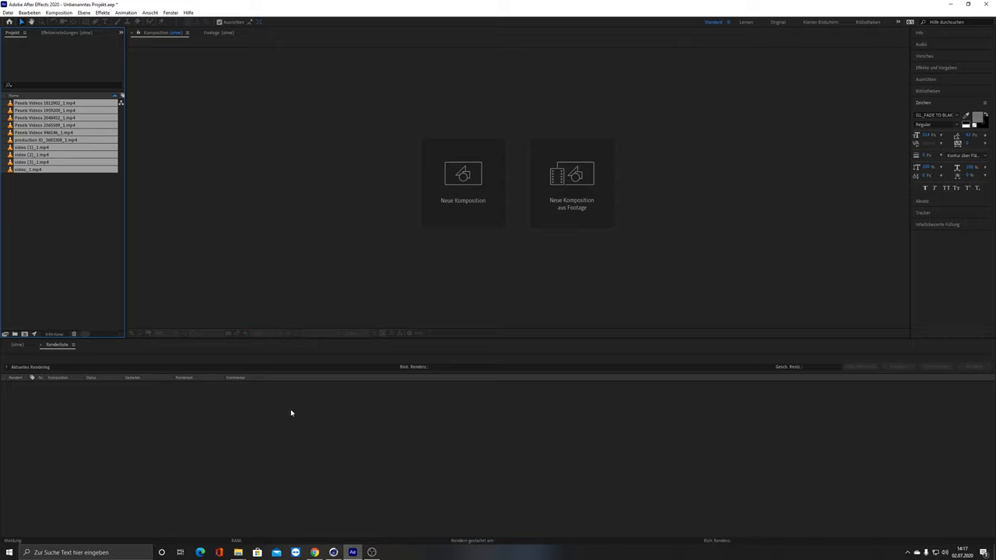
mouse_move(317, 456)
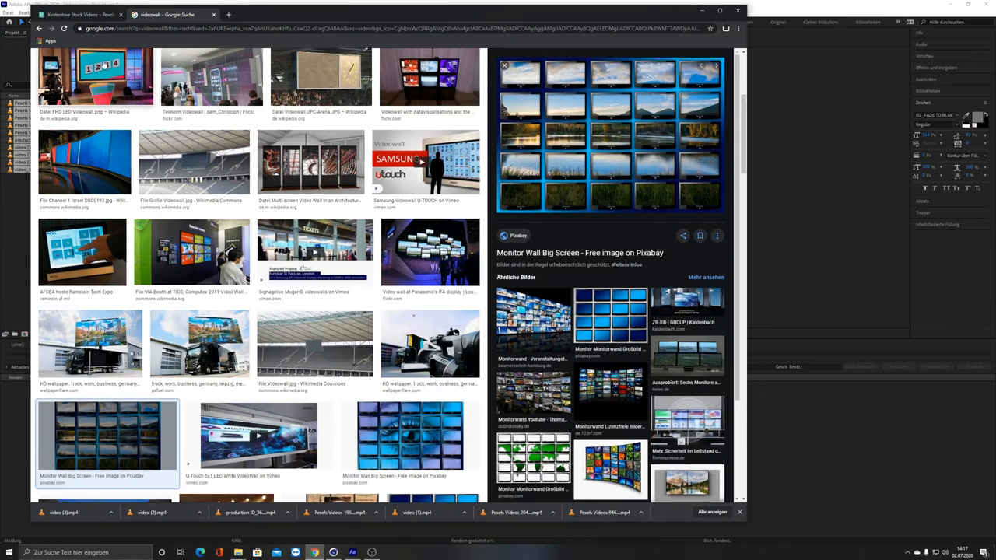
Step: Switch to the Pexels page of popular free stock videos
left_click(78, 14)
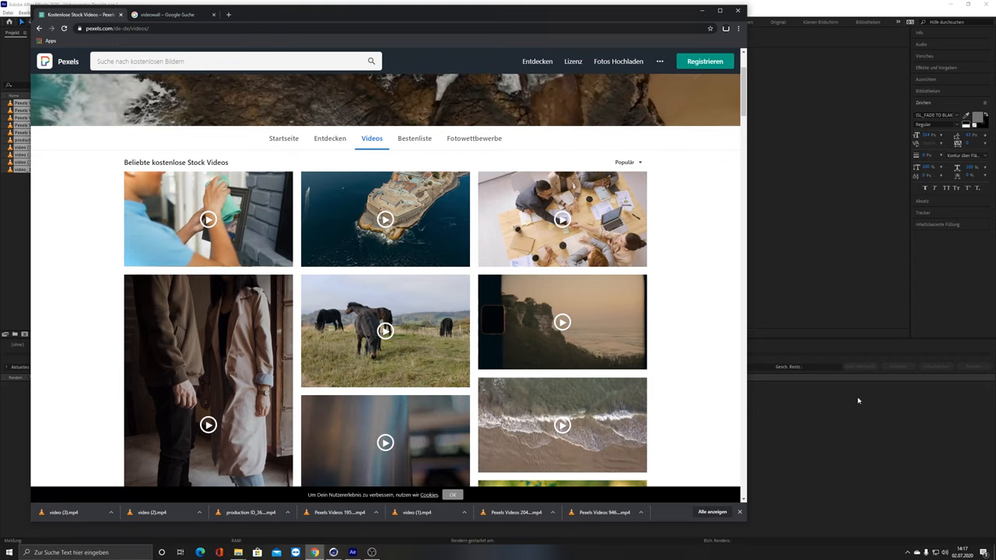
Step: Back in After Effects, create a new composition and add a camera to it
left_click(351, 552)
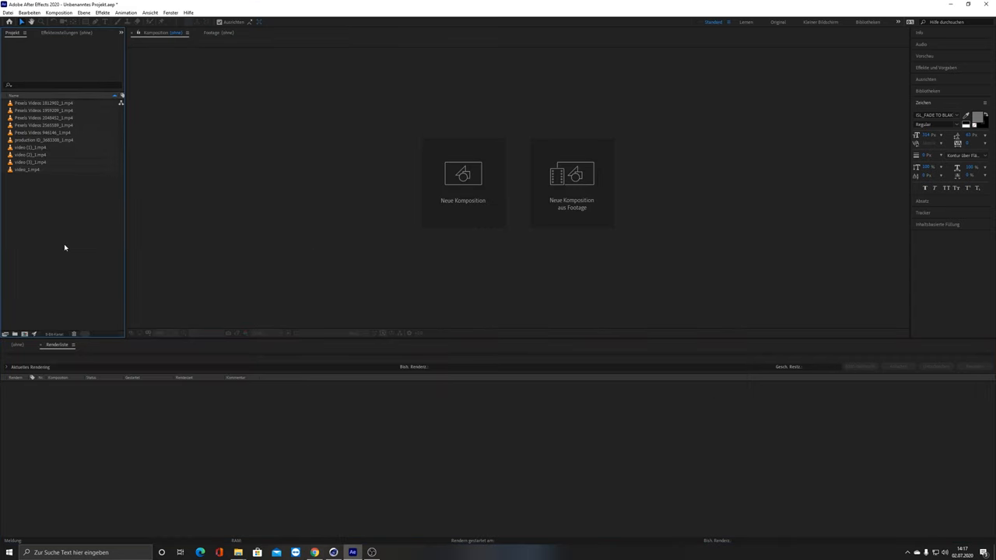
left_click(463, 172)
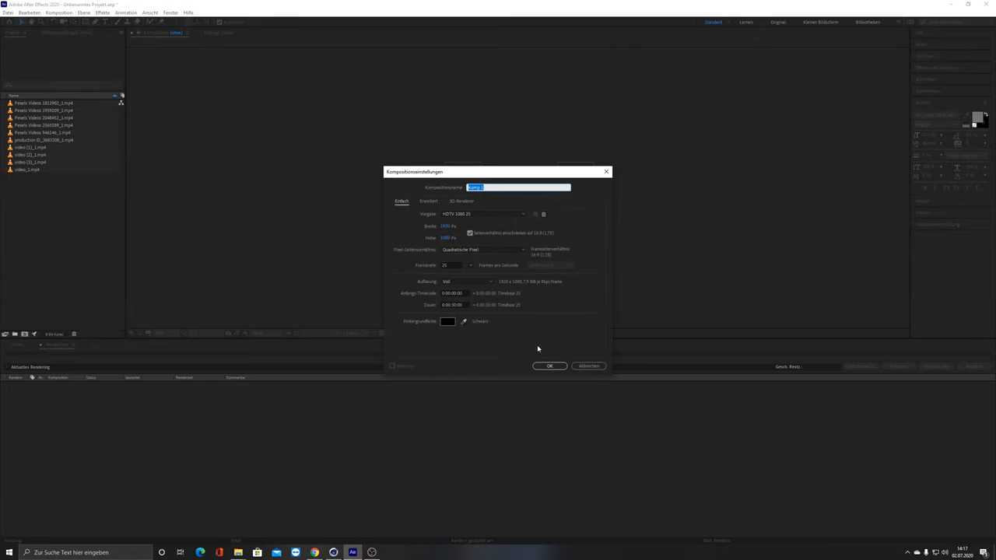
left_click(549, 366)
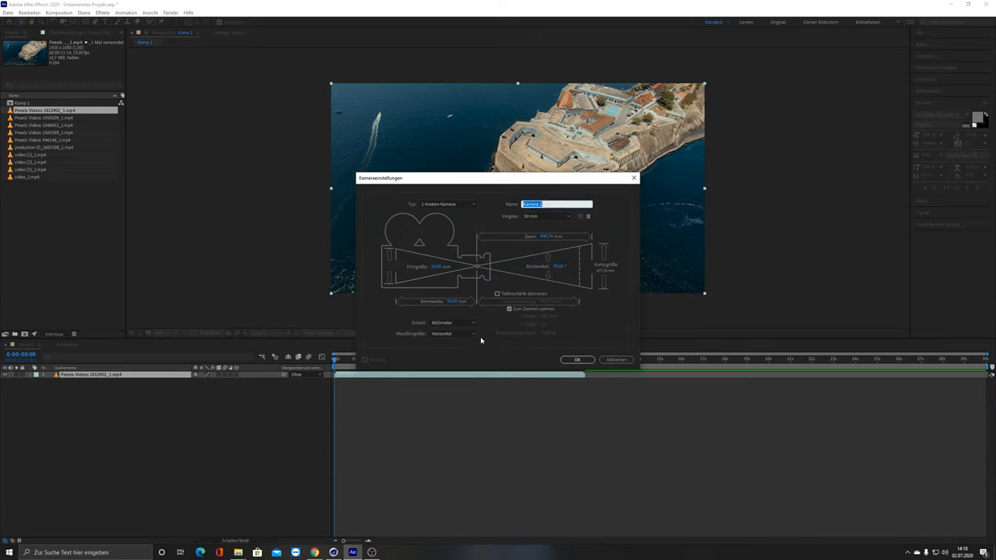
left_click(544, 216)
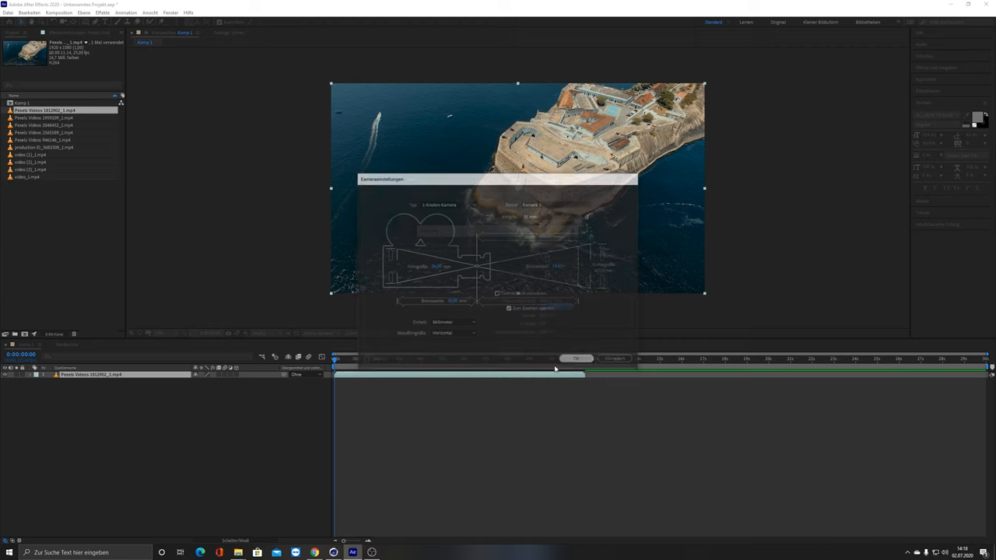
left_click(576, 359)
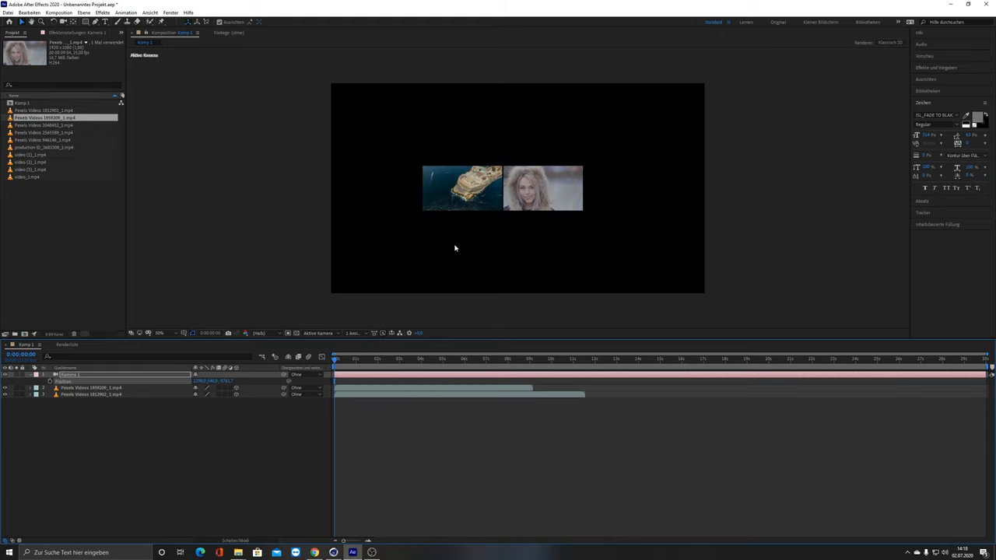
mouse_move(490, 259)
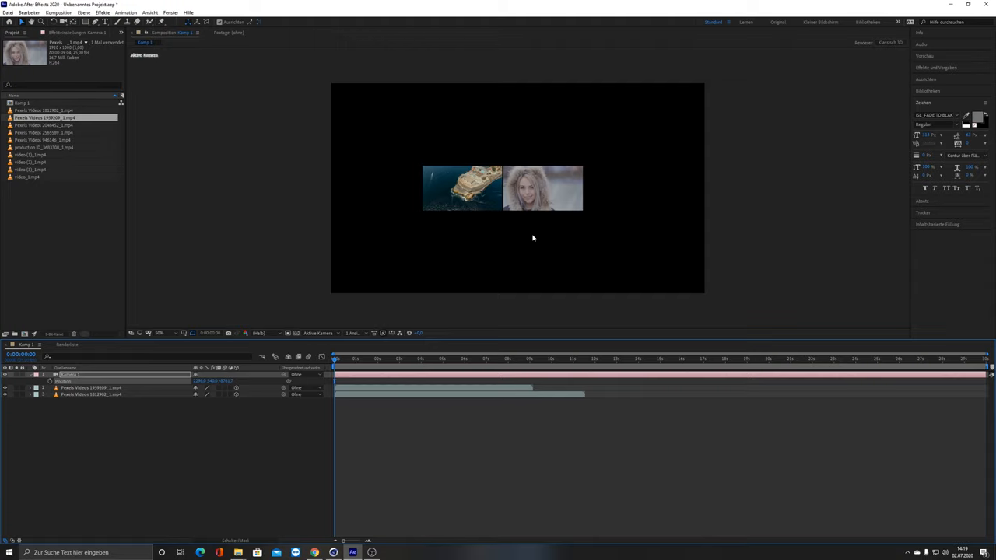
mouse_move(527, 237)
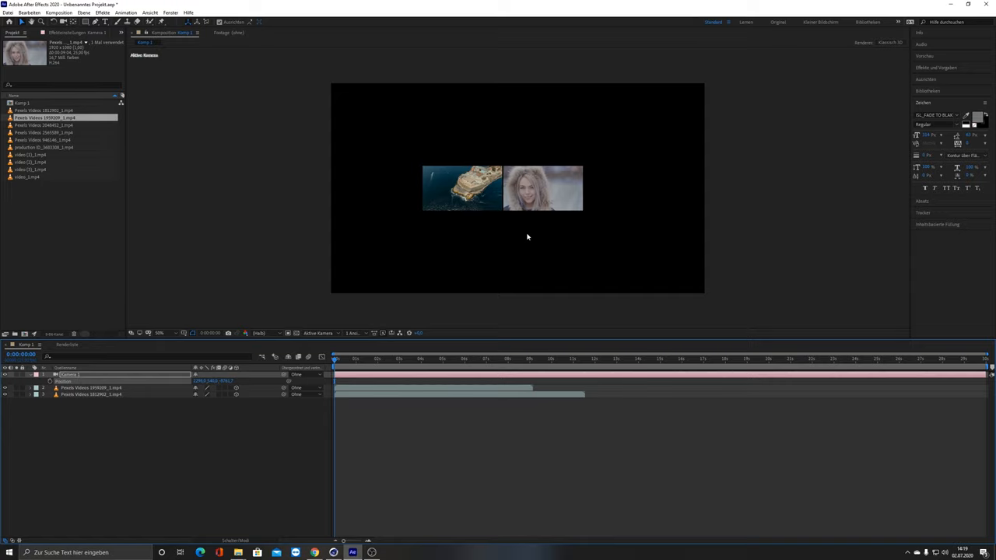
mouse_move(331, 508)
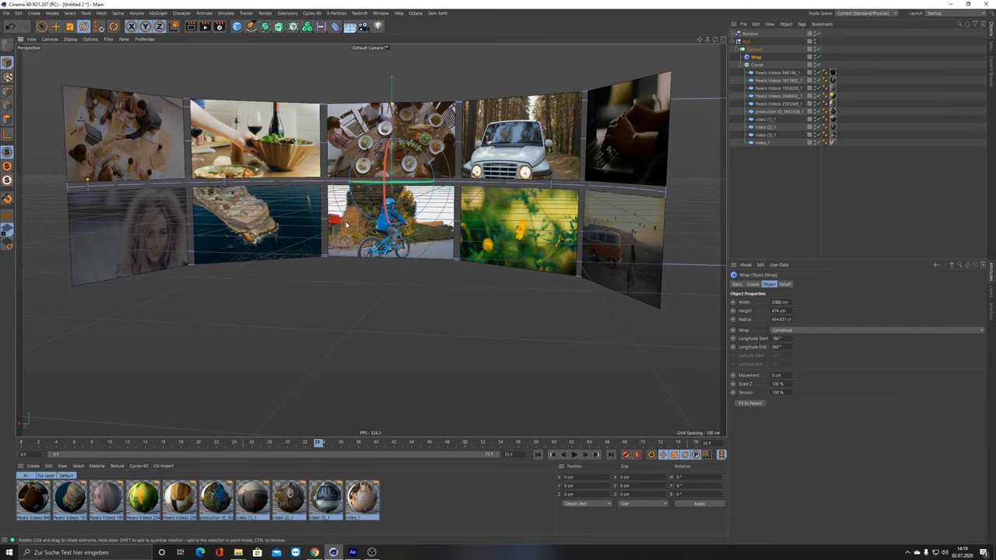
Step: Create an empty Cinema 4D scene with File > New Project
left_click(6, 14)
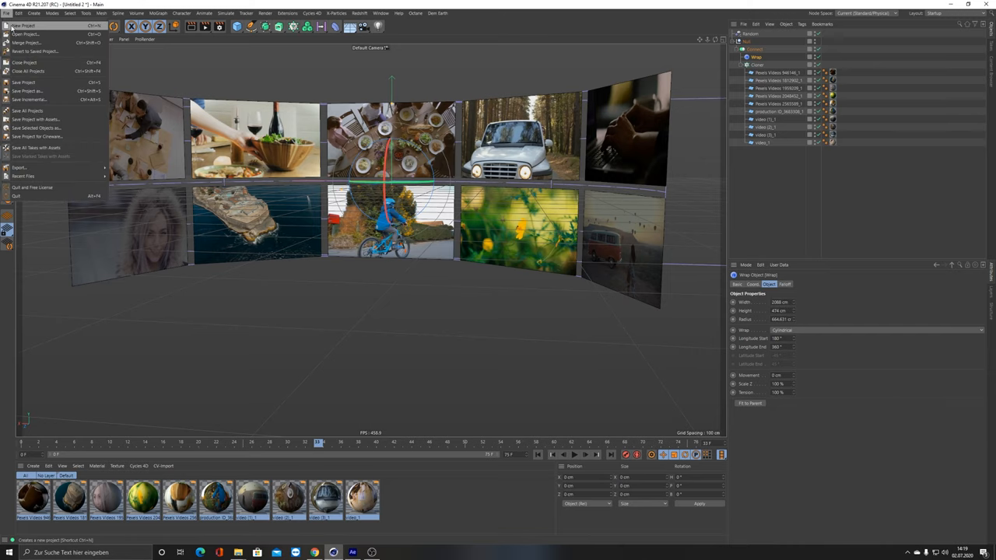
left_click(23, 26)
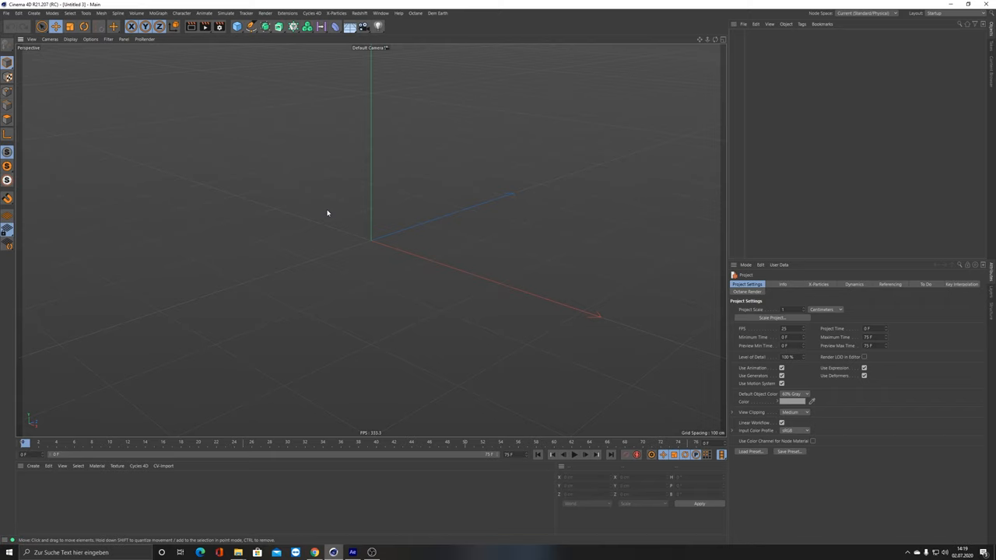
mouse_move(327, 289)
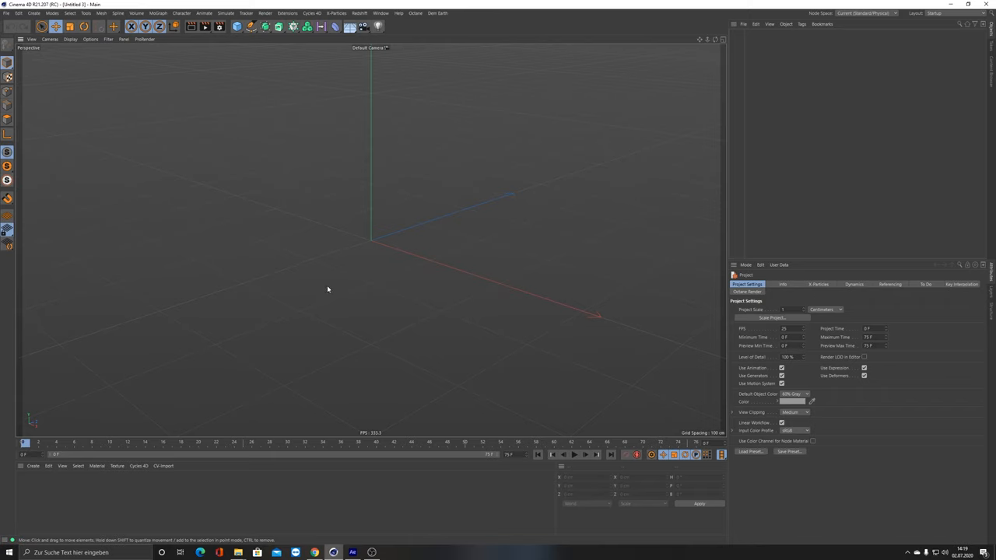
left_click(162, 466)
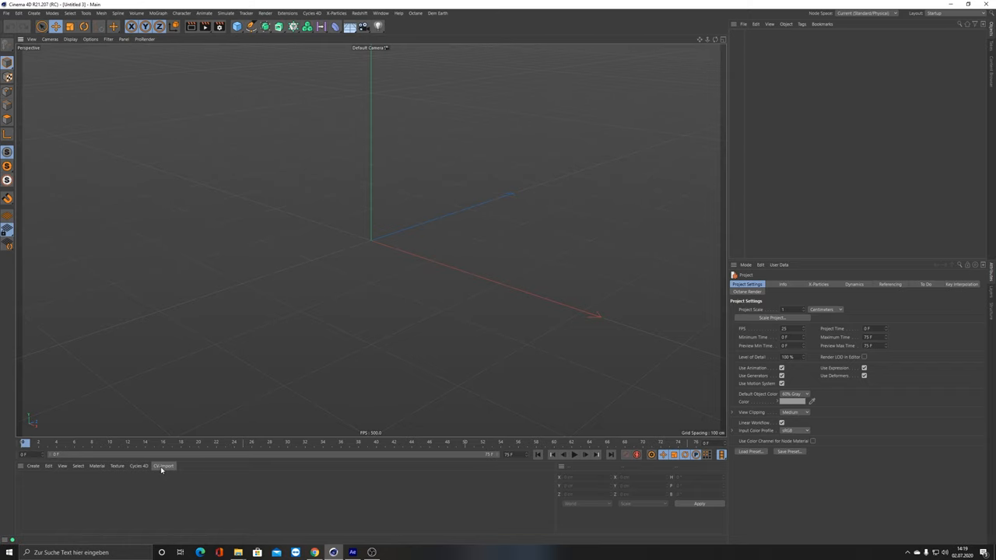
mouse_move(164, 469)
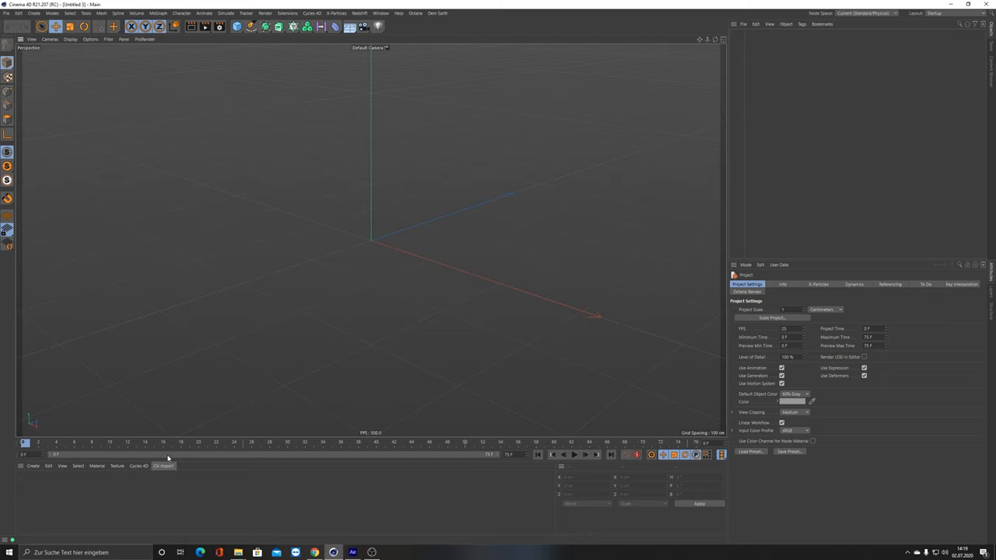
Step: Add a plane sized 1920 by 1080 and create a new default material
left_click(237, 26)
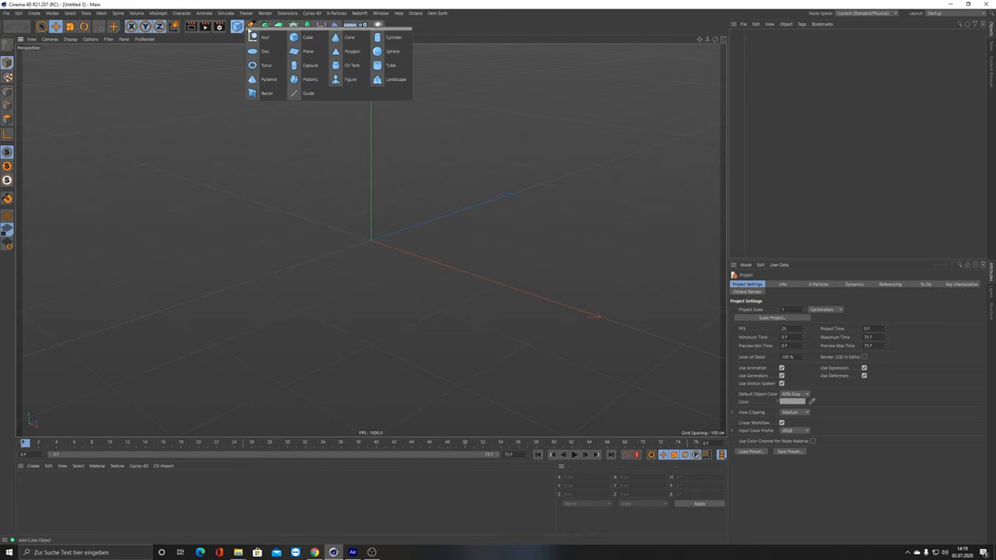
left_click(308, 50)
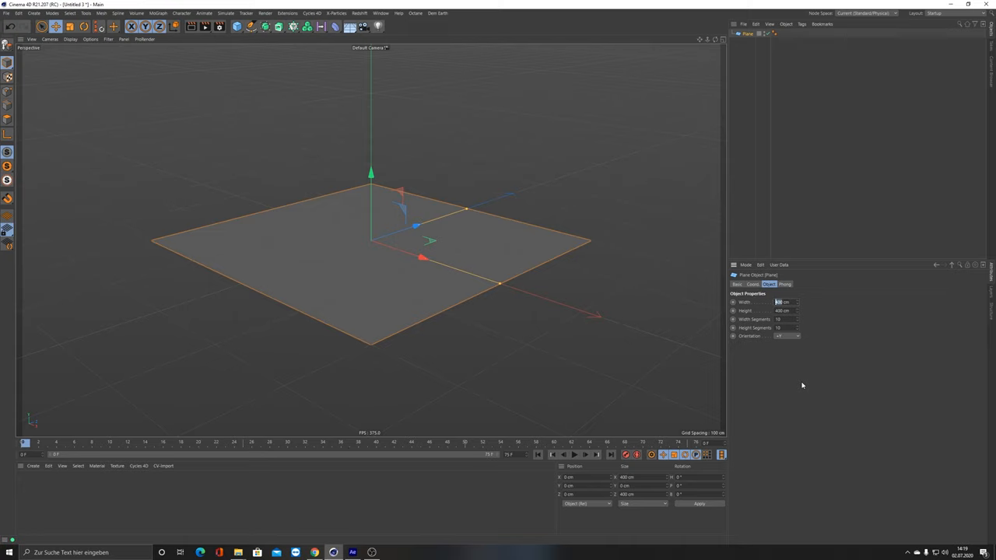
type("150")
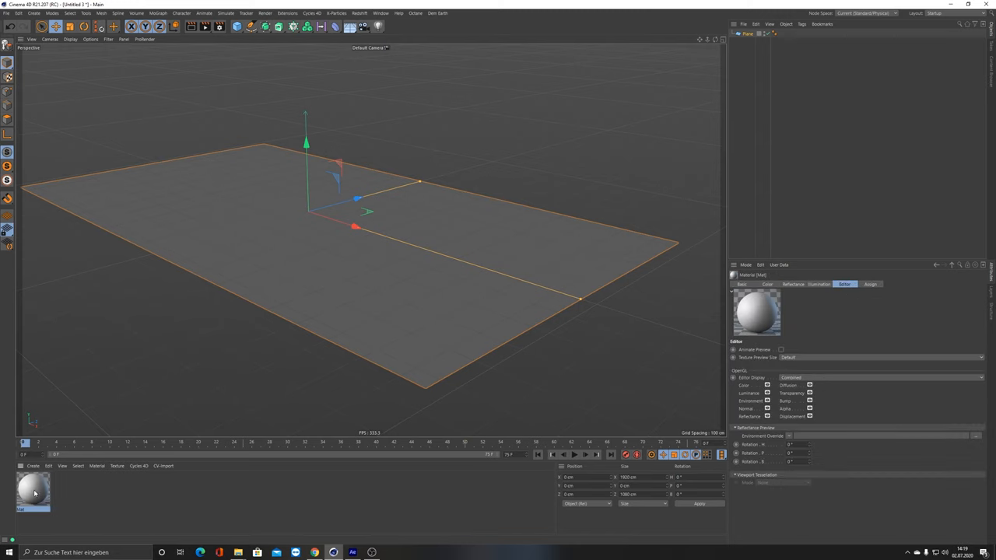
Step: Load a Pexels video into Mat's Color texture, showing 228 frames at 25 fps
double_click(33, 490)
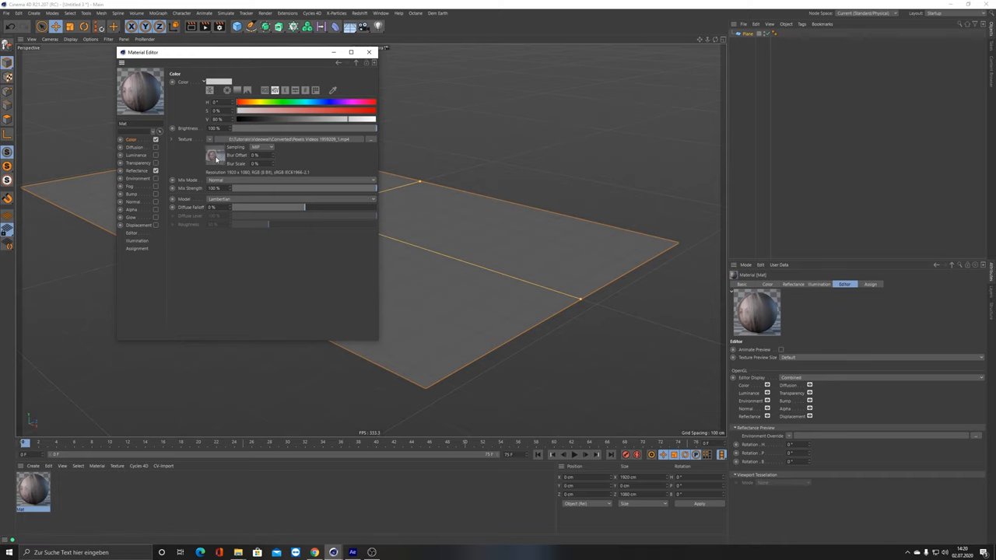
left_click(226, 71)
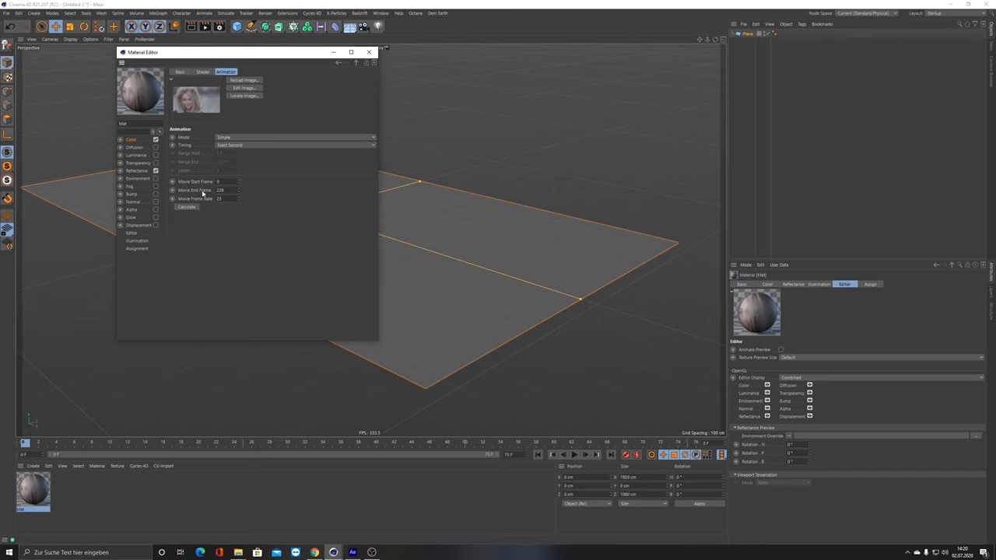
mouse_move(263, 219)
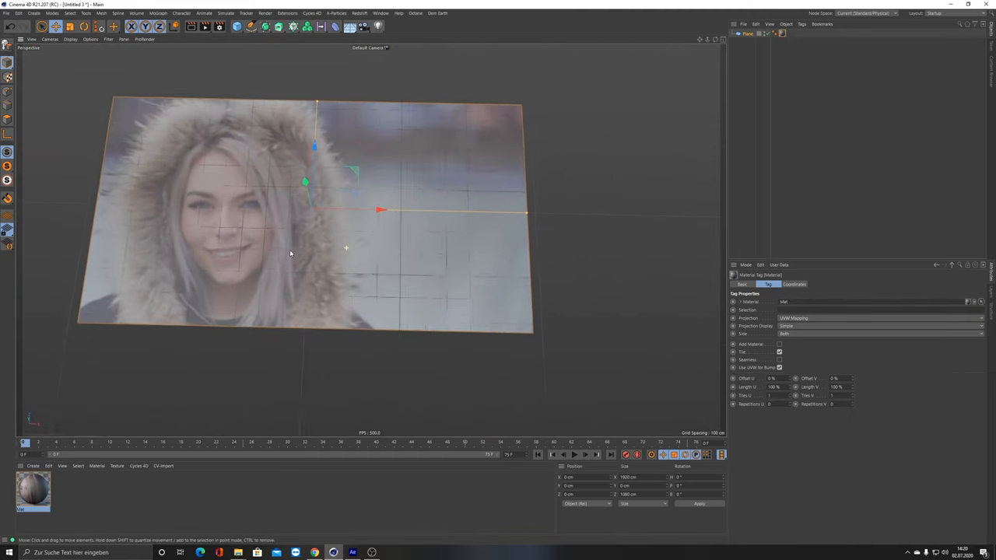
Step: Start over with an empty scene without the plane or material
left_click(845, 284)
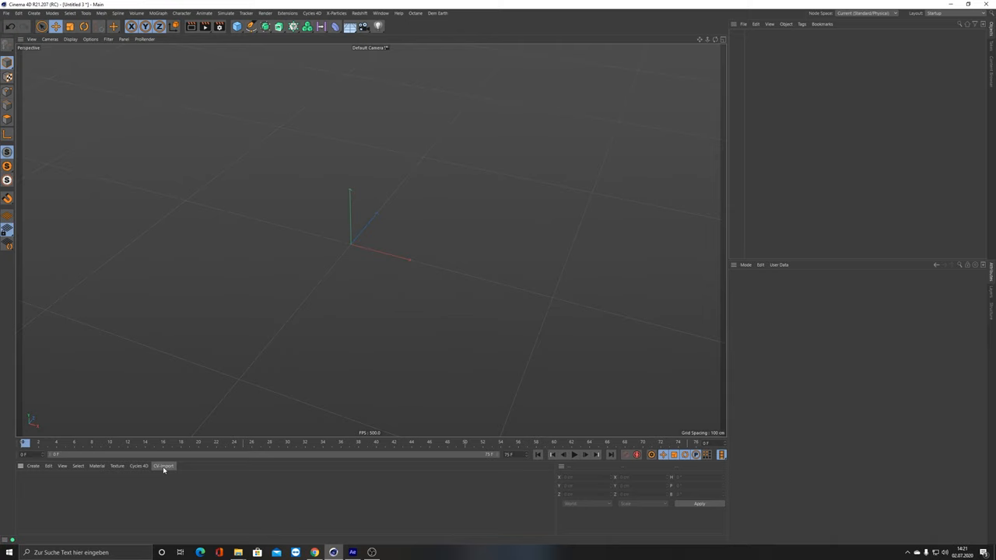
Step: Import the ten video files as textured planes via CV-Import > CV-Plane from Image
left_click(163, 466)
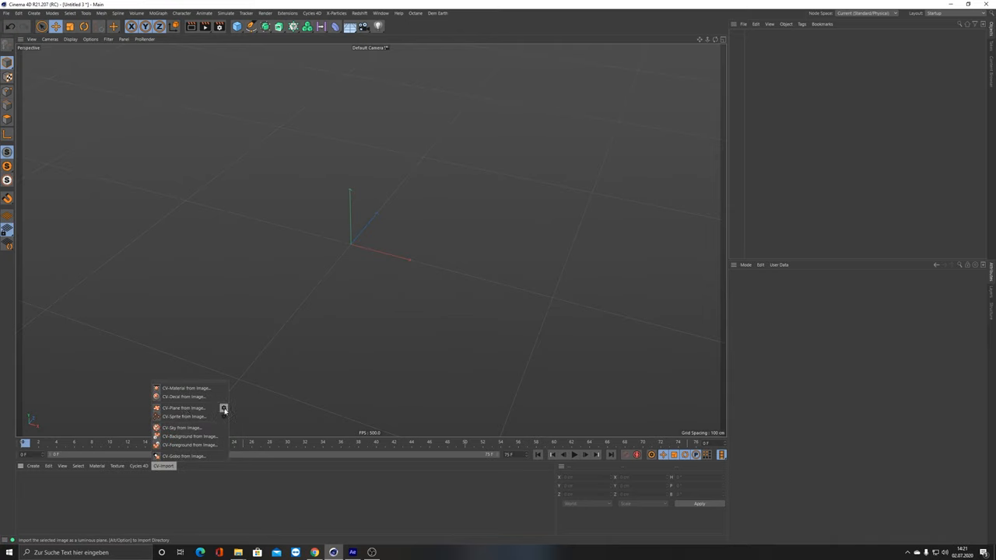
left_click(182, 408)
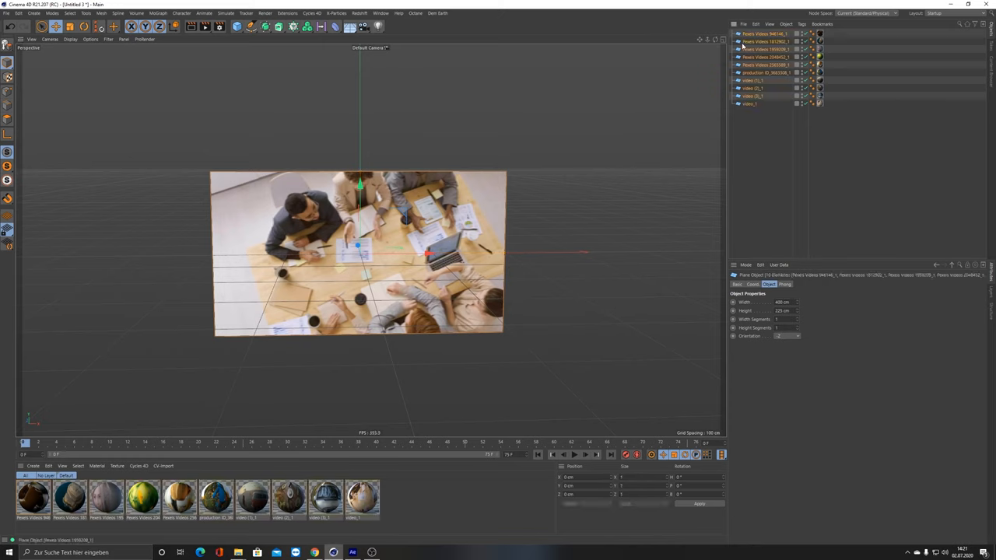
mouse_move(293, 28)
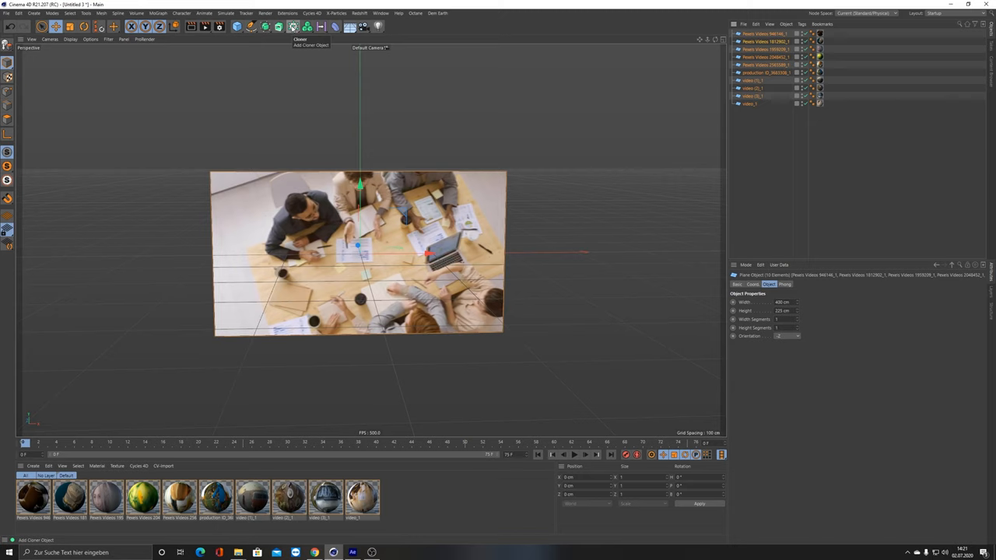
Step: Add a Cloner and widen its grid spacing so the planes don't overlap
left_click(293, 25)
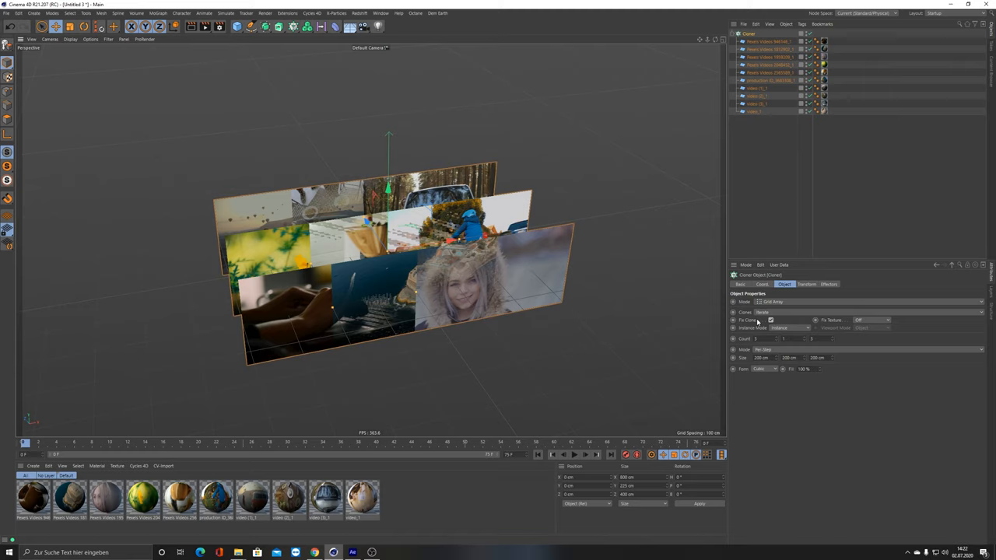
mouse_move(666, 307)
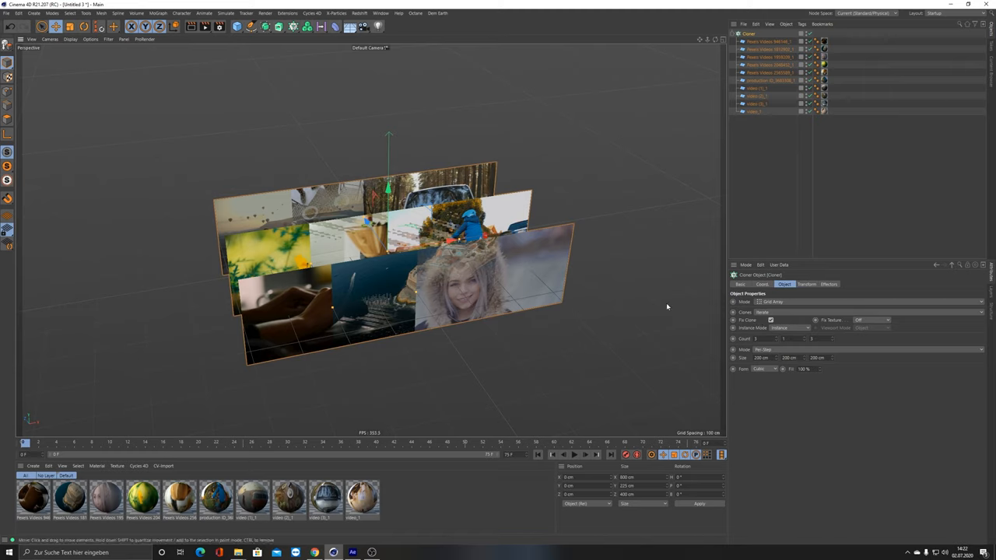
mouse_move(885, 337)
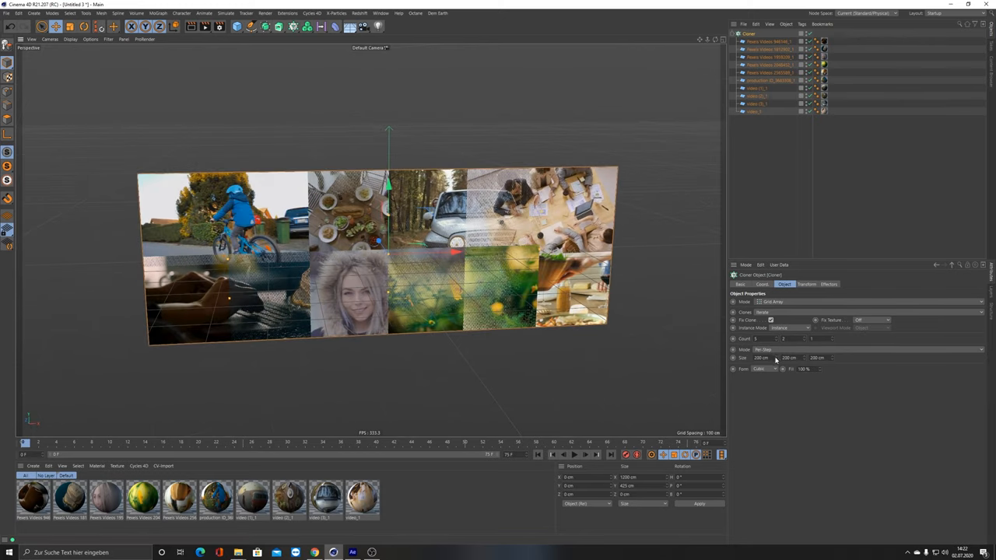
left_click_drag(761, 358, 776, 358)
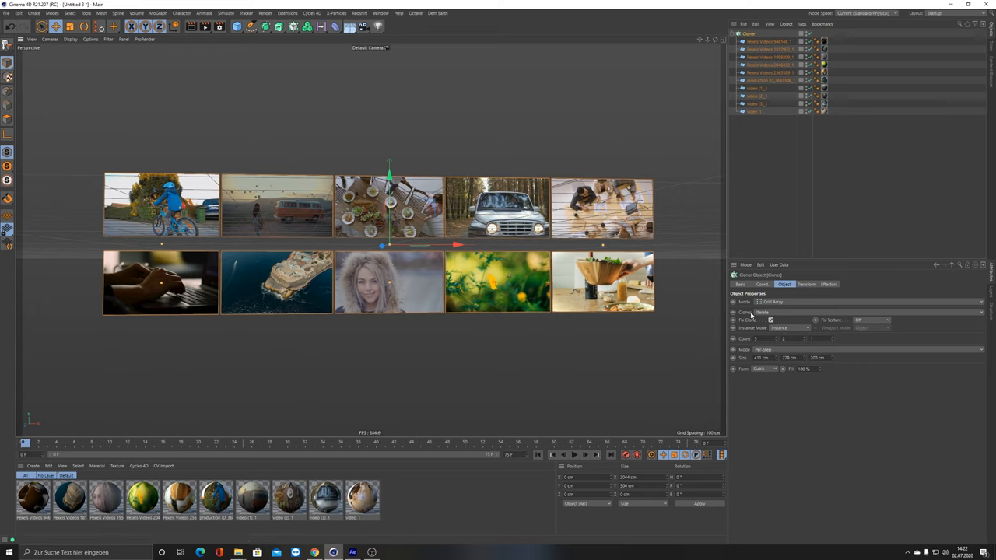
mouse_move(366, 257)
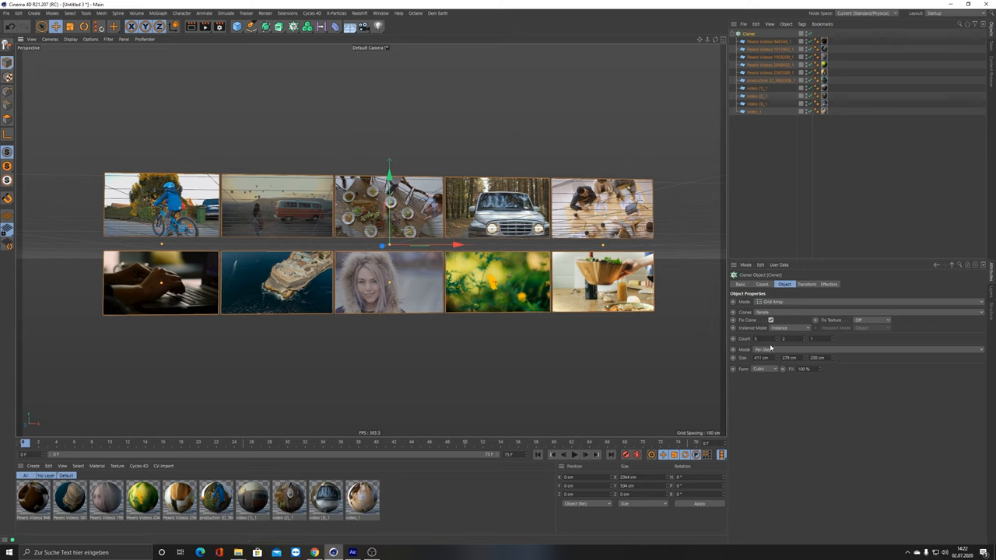
mouse_move(338, 291)
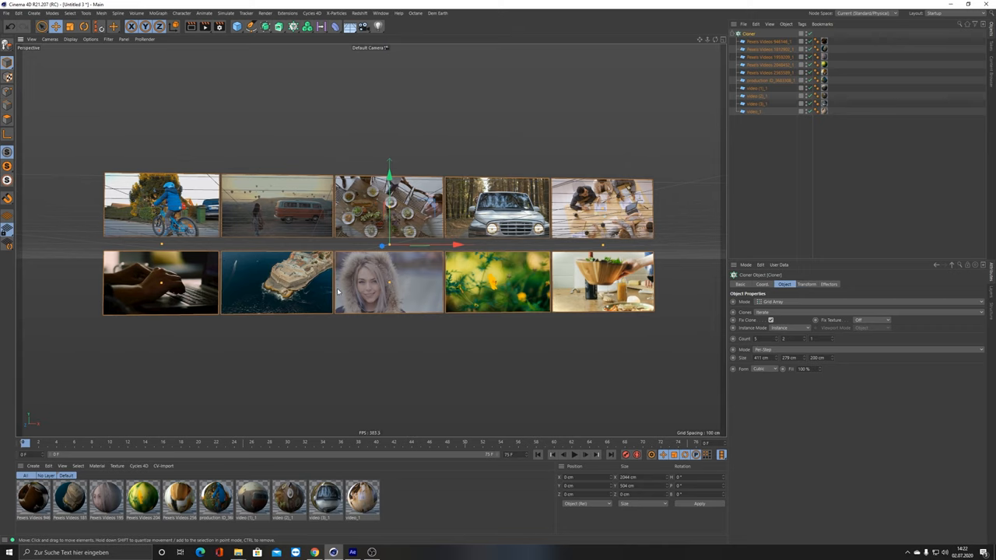
mouse_move(166, 225)
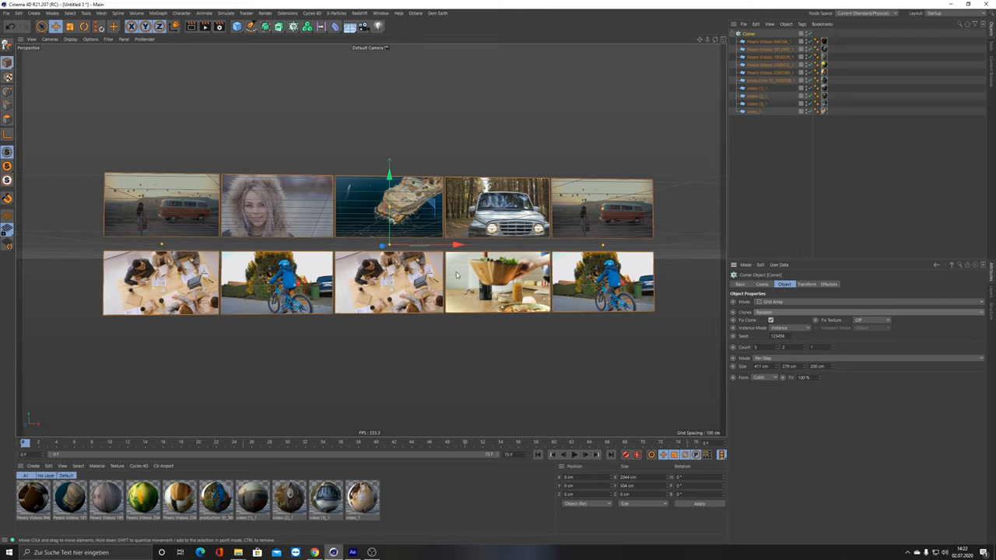
mouse_move(412, 263)
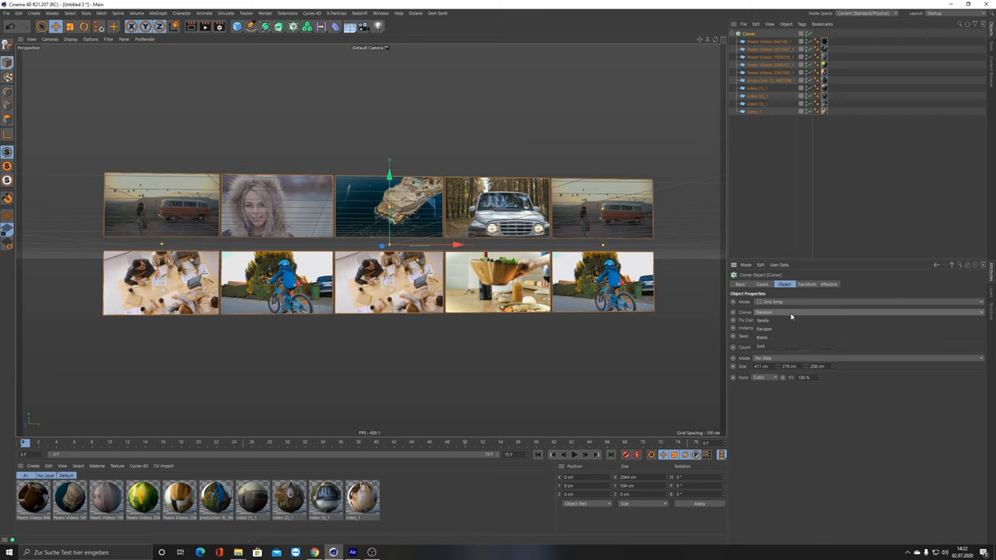
left_click(869, 312)
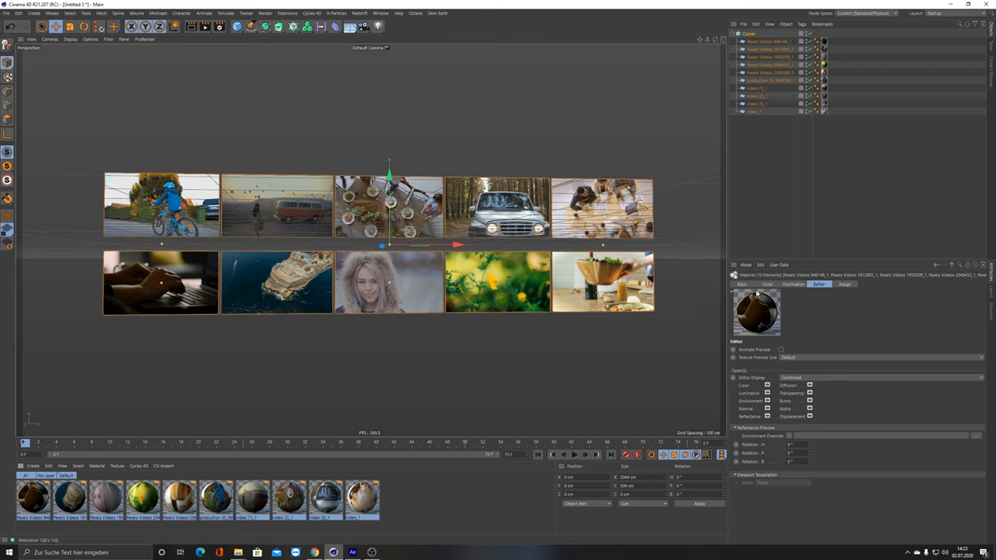
Step: Recalculate all ten materials' video timing and enable Animate Preview for viewport playback
left_click(768, 284)
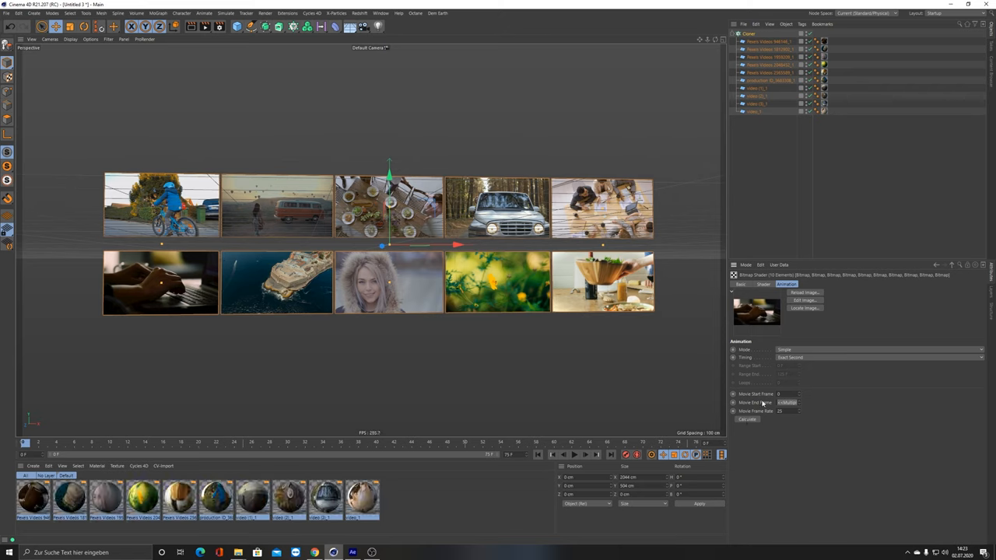
mouse_move(768, 403)
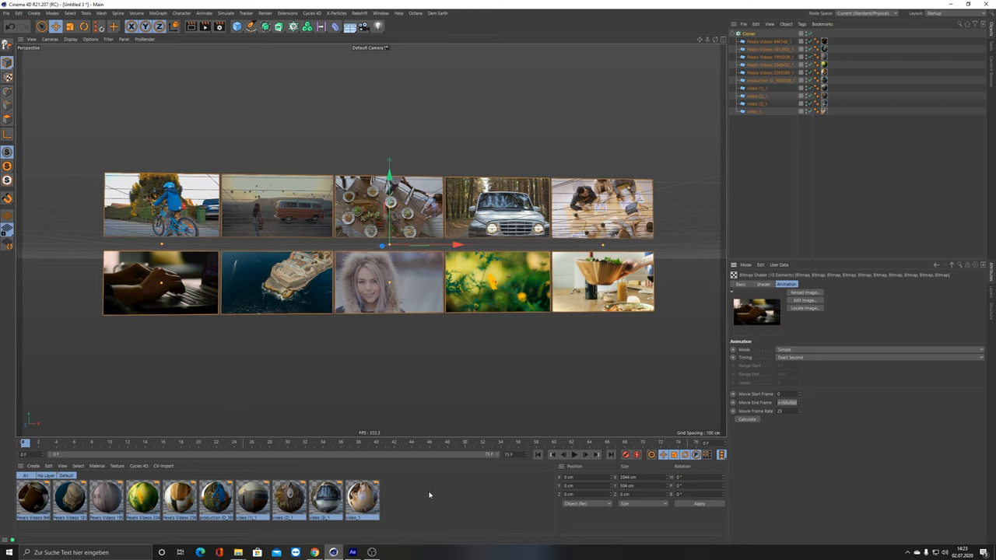
left_click(768, 284)
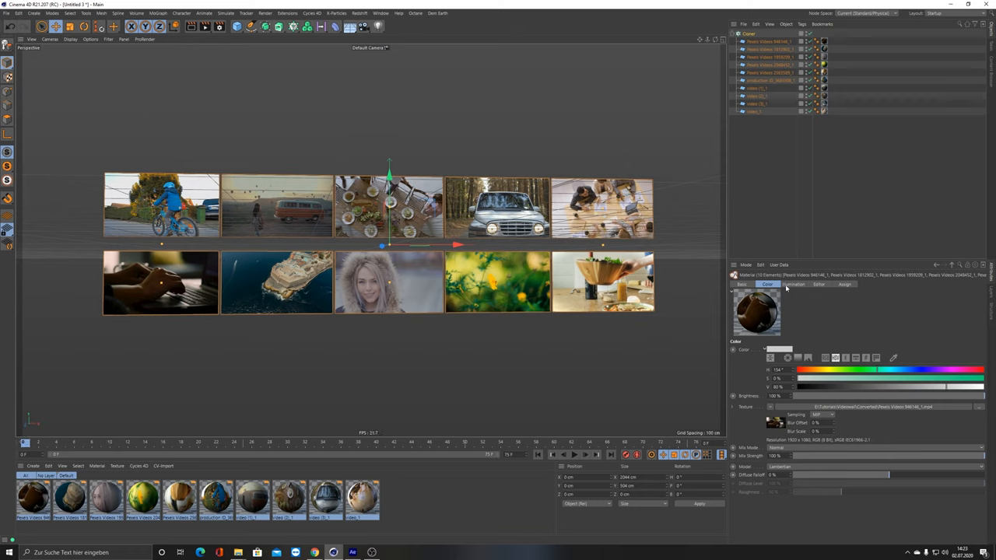
left_click(819, 284)
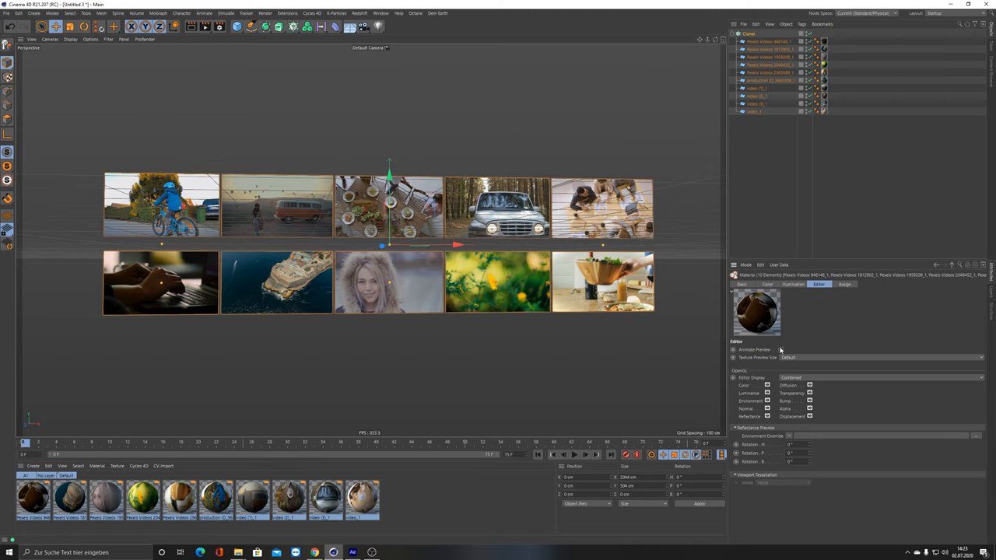
left_click(780, 349)
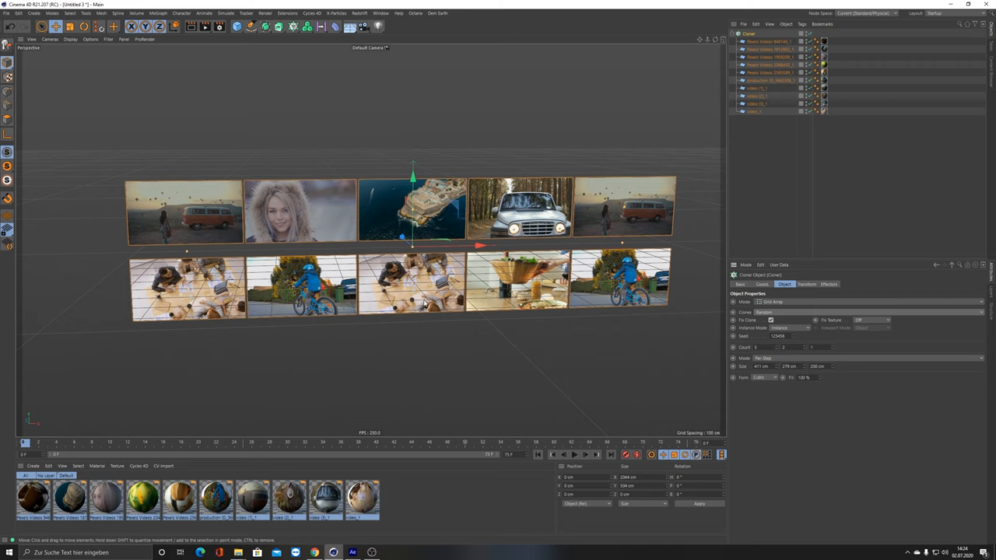
mouse_move(718, 311)
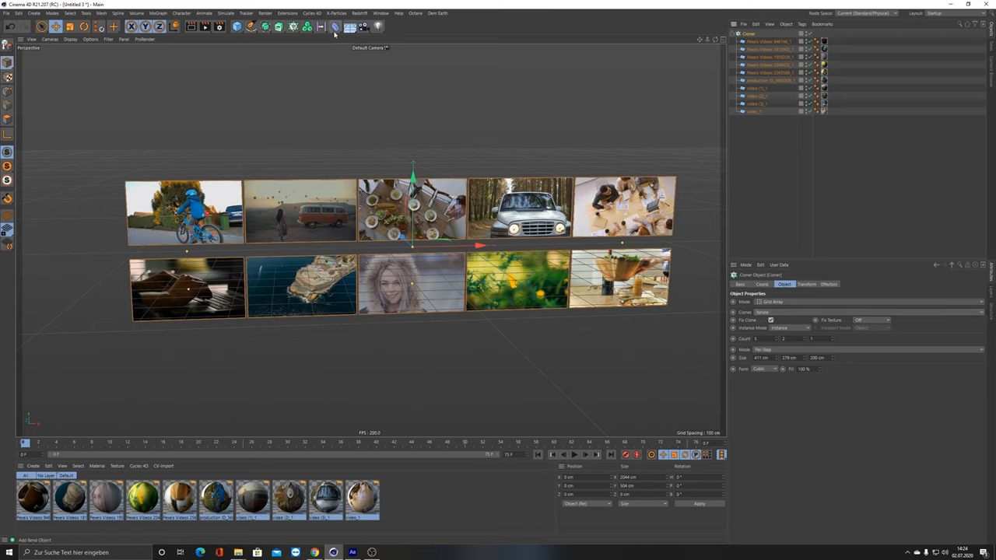
Step: Add a Random effector with Position off, Modify Clone at 100%, and changed Random Mode
left_click(294, 26)
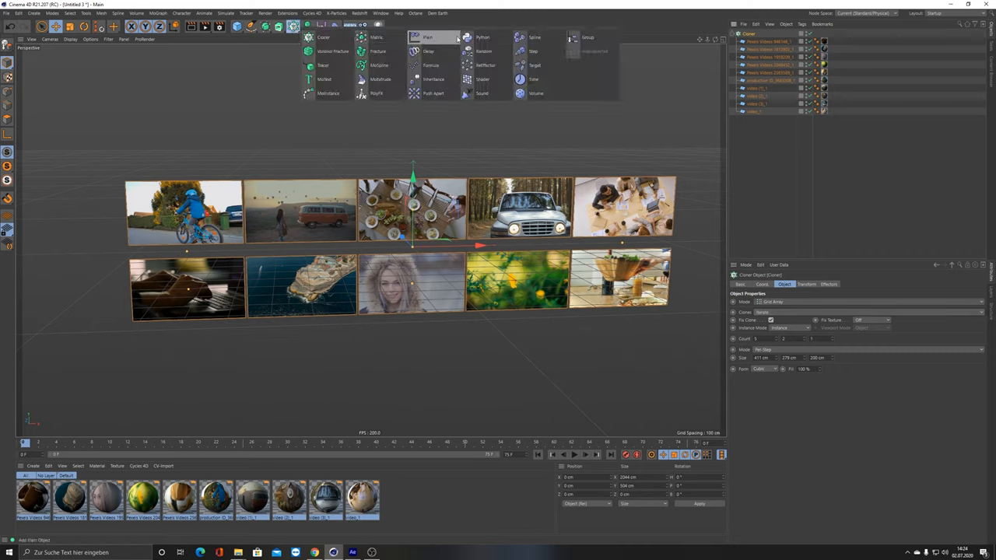
mouse_move(484, 51)
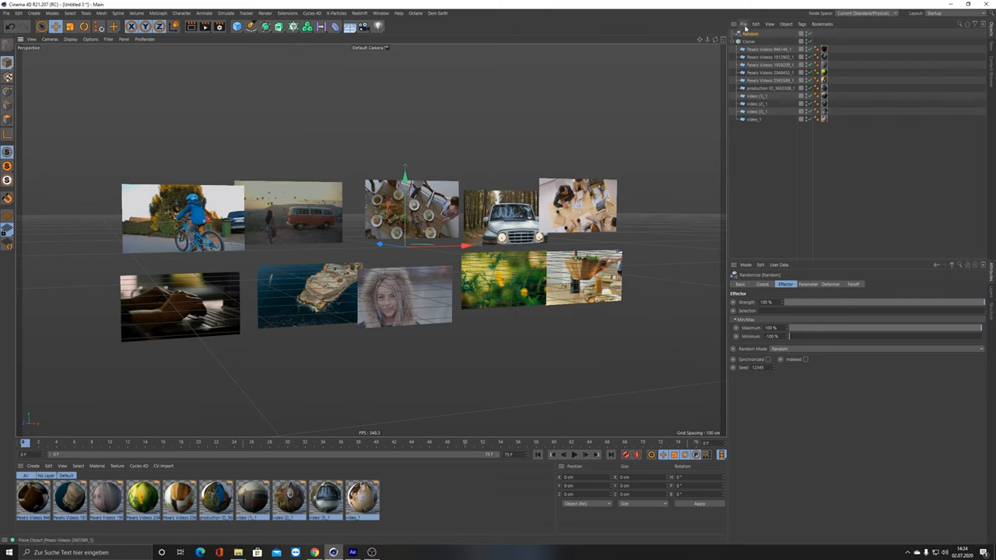
left_click(807, 284)
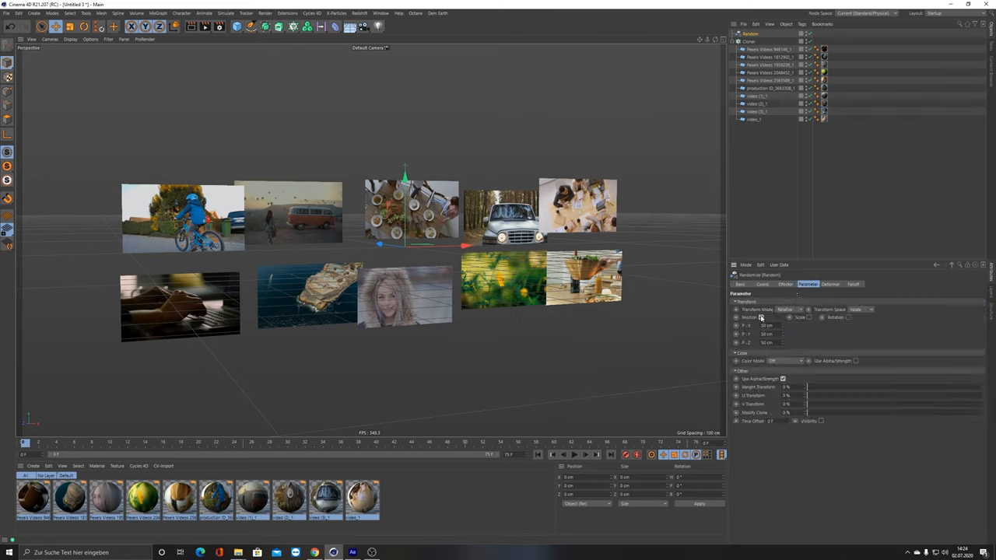
mouse_move(761, 319)
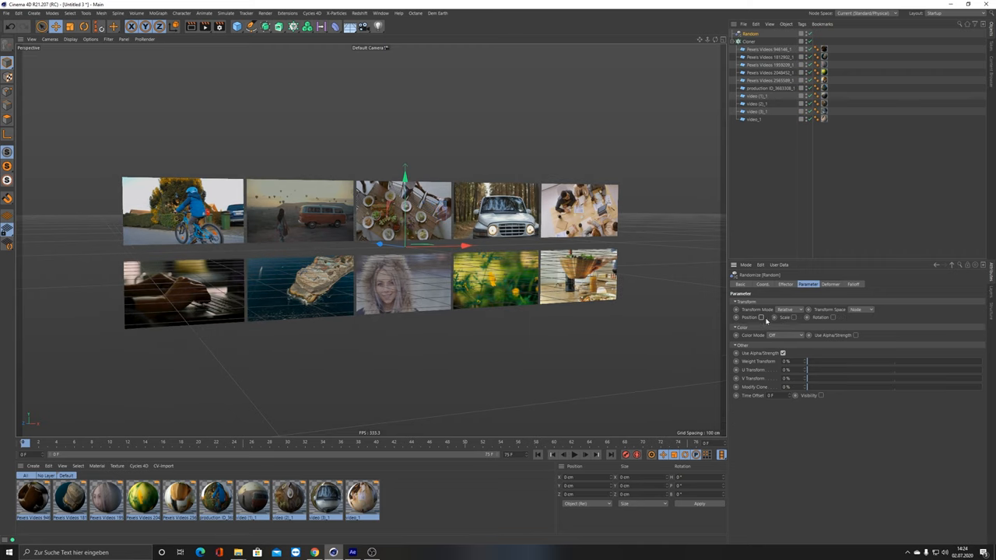
mouse_move(790, 291)
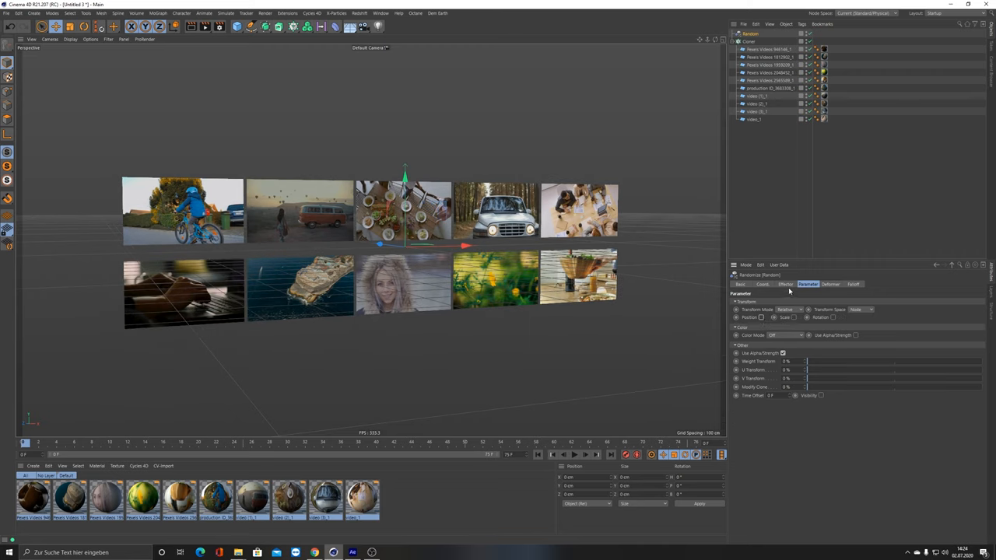
left_click(786, 284)
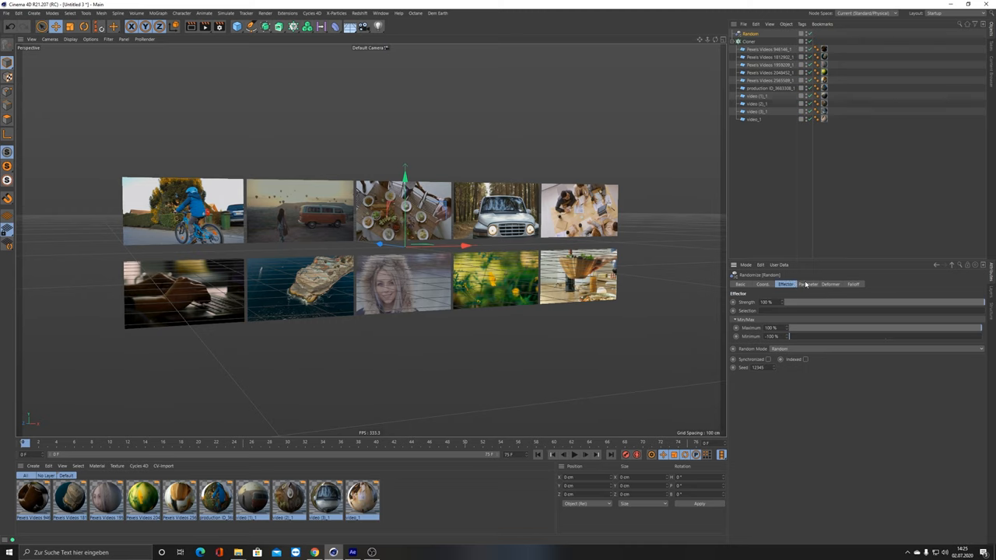
left_click(807, 284)
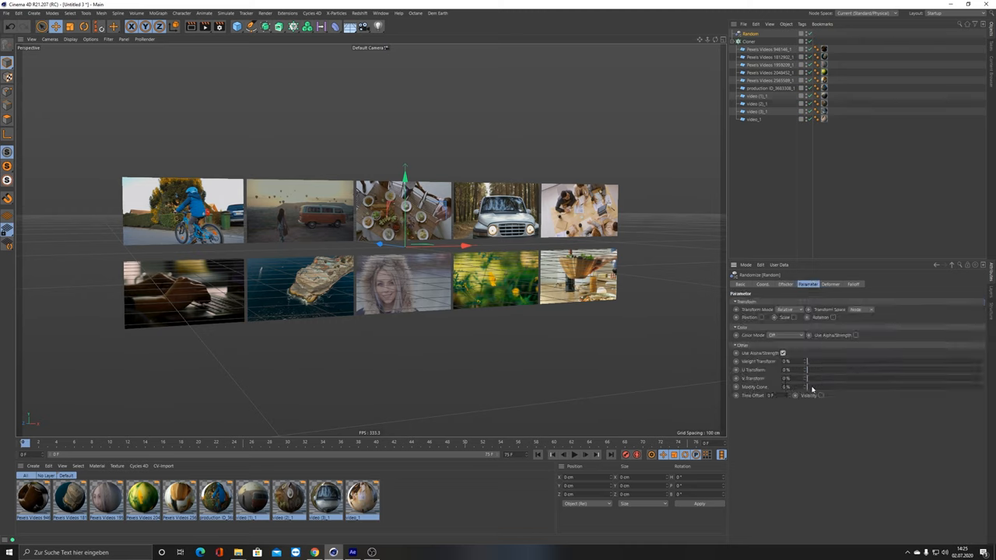
left_click_drag(806, 387, 981, 387)
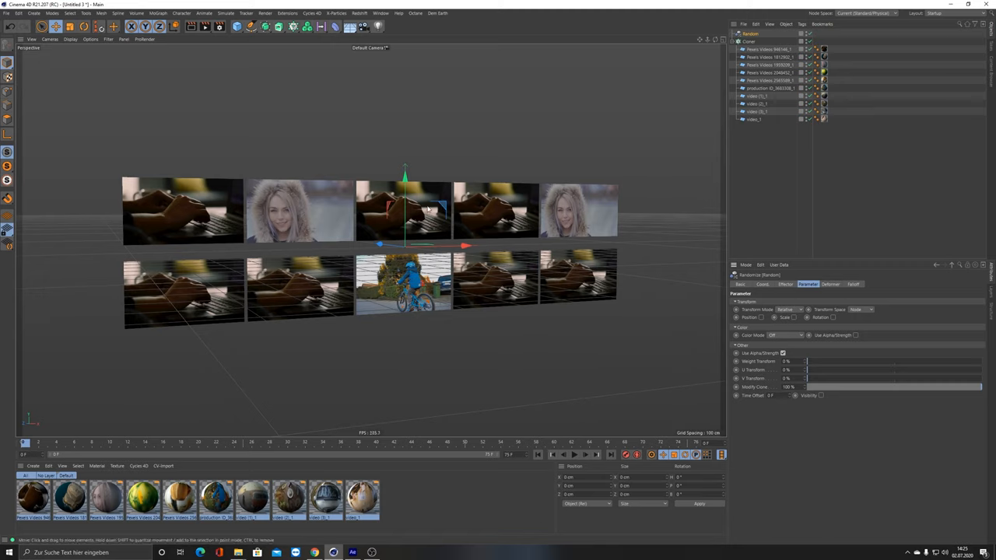
left_click(786, 284)
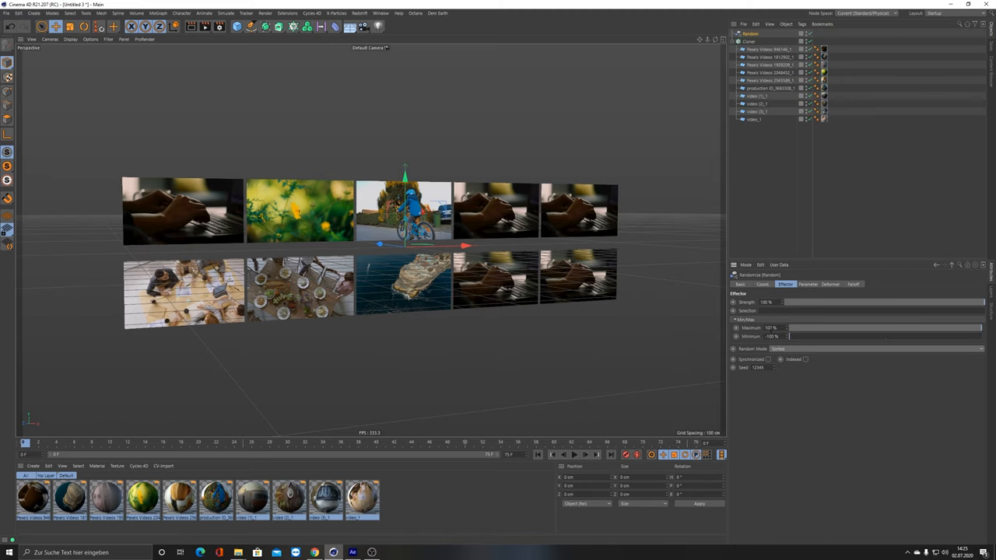
left_click(771, 335)
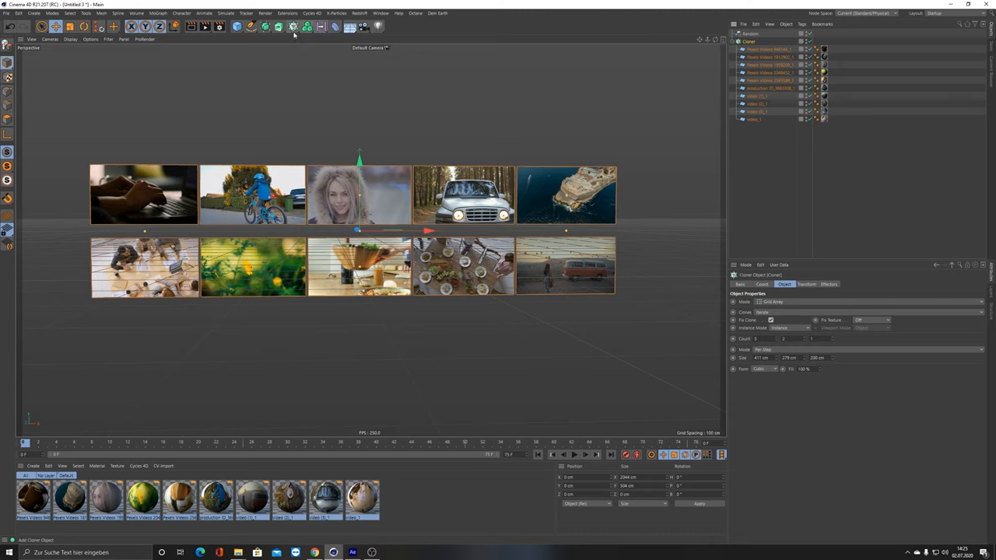
Step: Add a Connect object and a cylindrical Wrap deformer to curve the two-row video wall
left_click(294, 27)
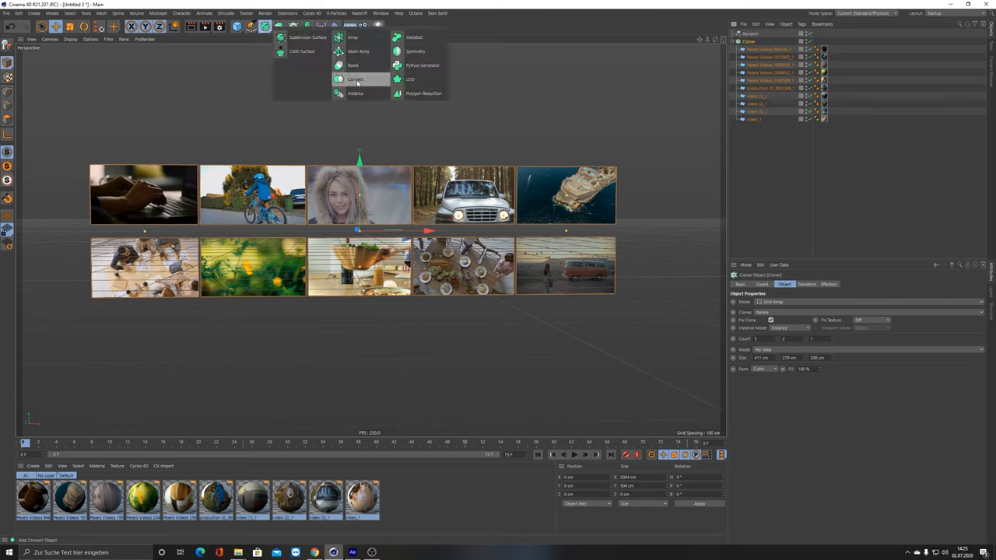
left_click(356, 79)
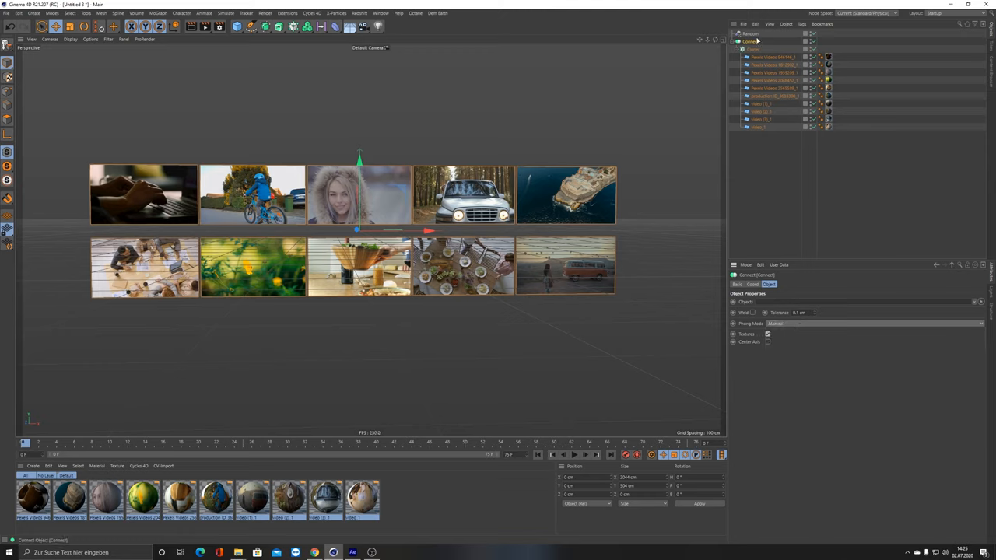
left_click(335, 27)
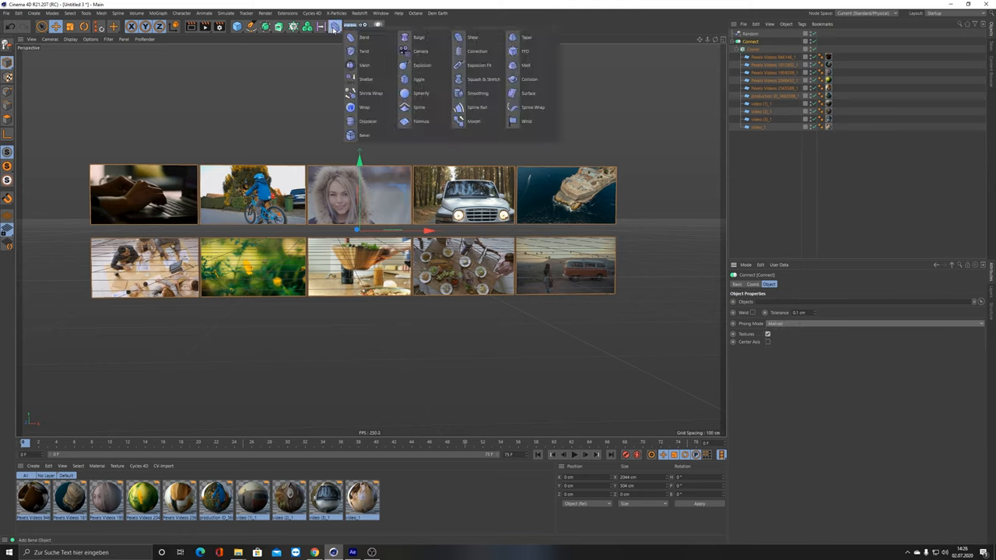
left_click(876, 323)
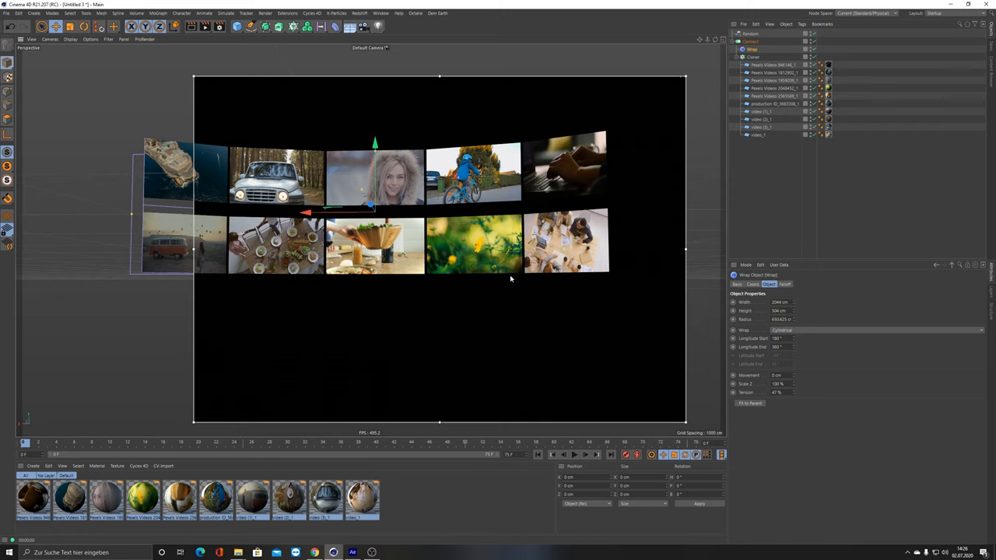
mouse_move(409, 459)
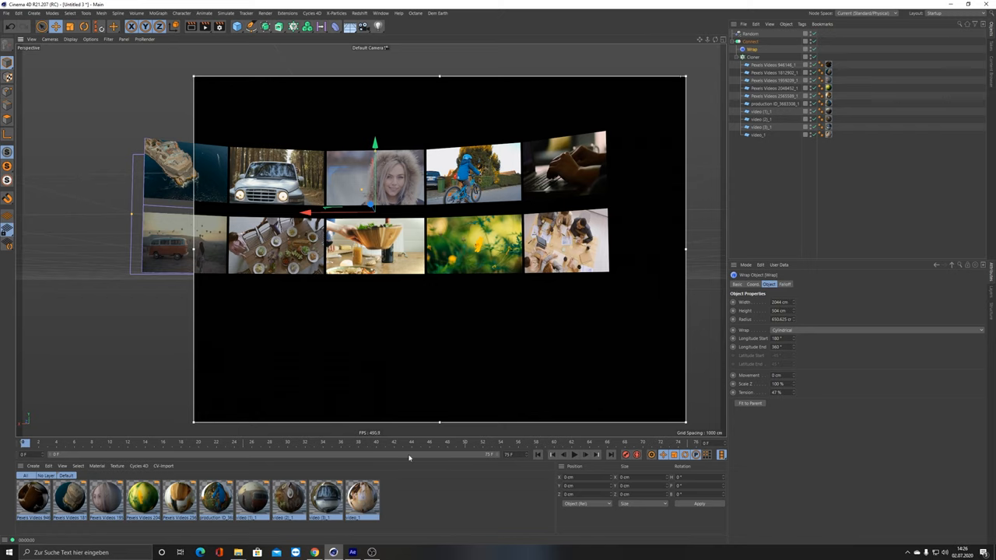
left_click(350, 25)
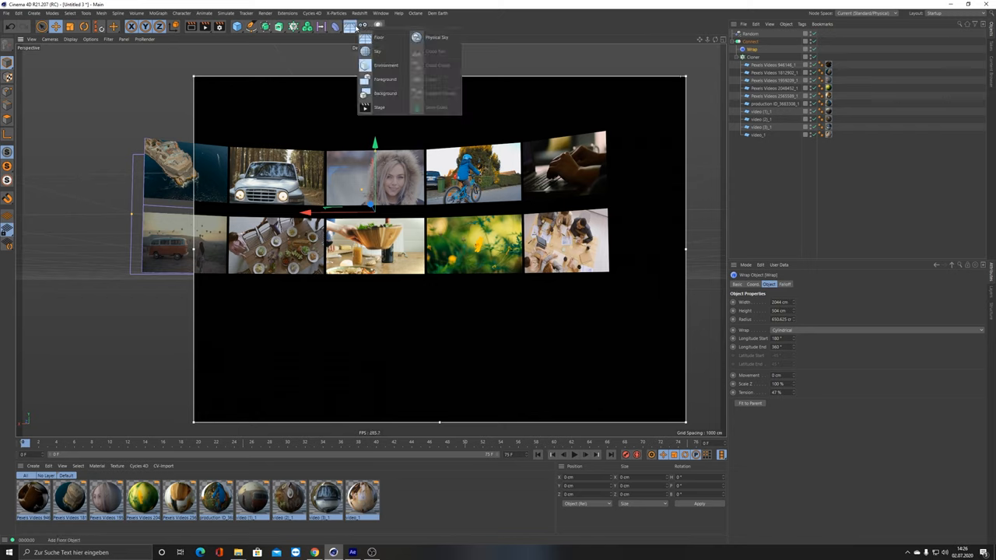
Step: Add a Background object behind the curved wall, then return to the After Effects composition
left_click(385, 93)
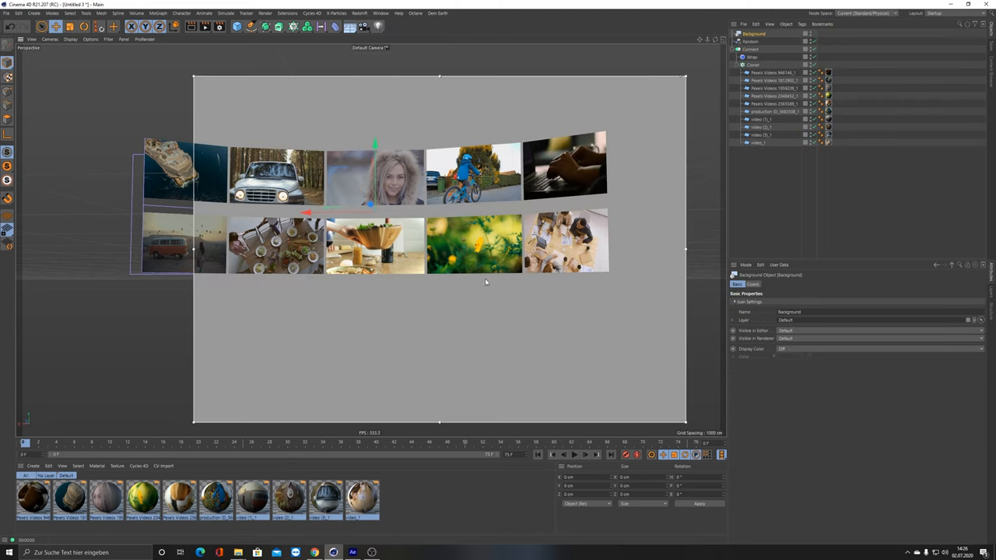
mouse_move(193, 252)
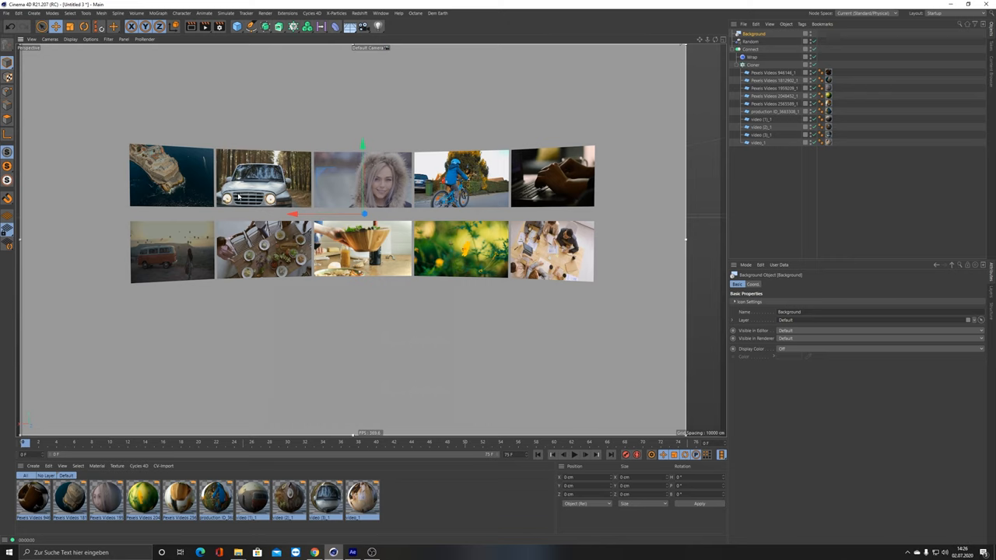
left_click(204, 25)
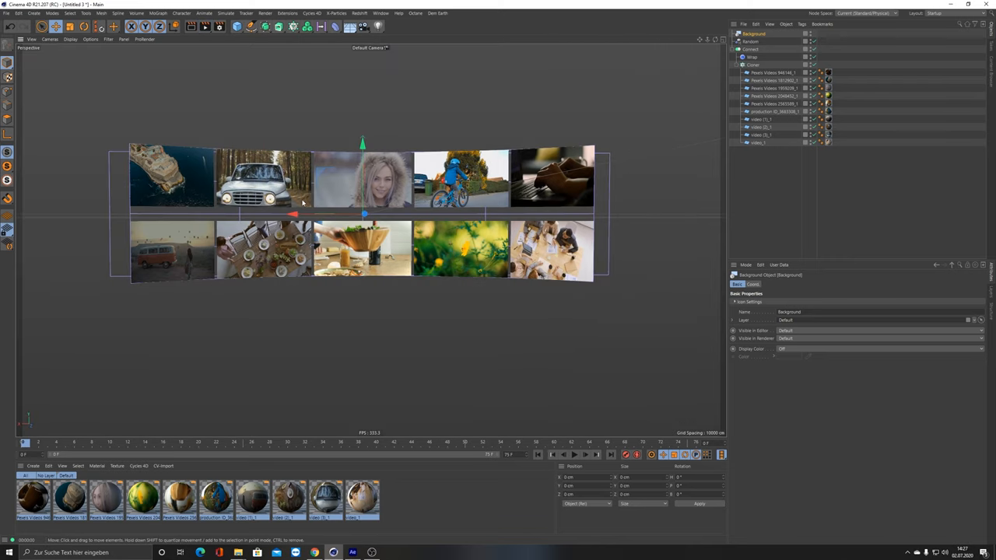
left_click(415, 13)
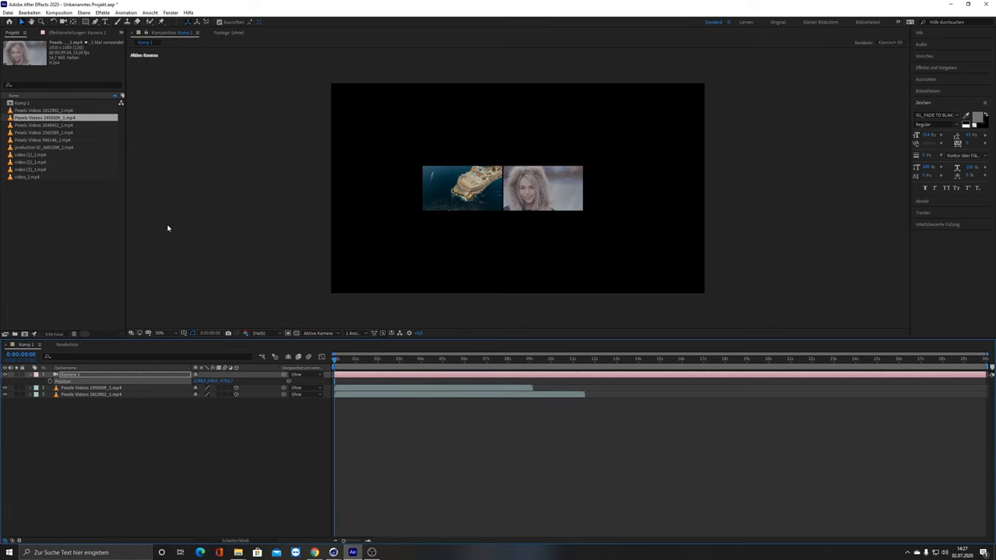
mouse_move(543, 265)
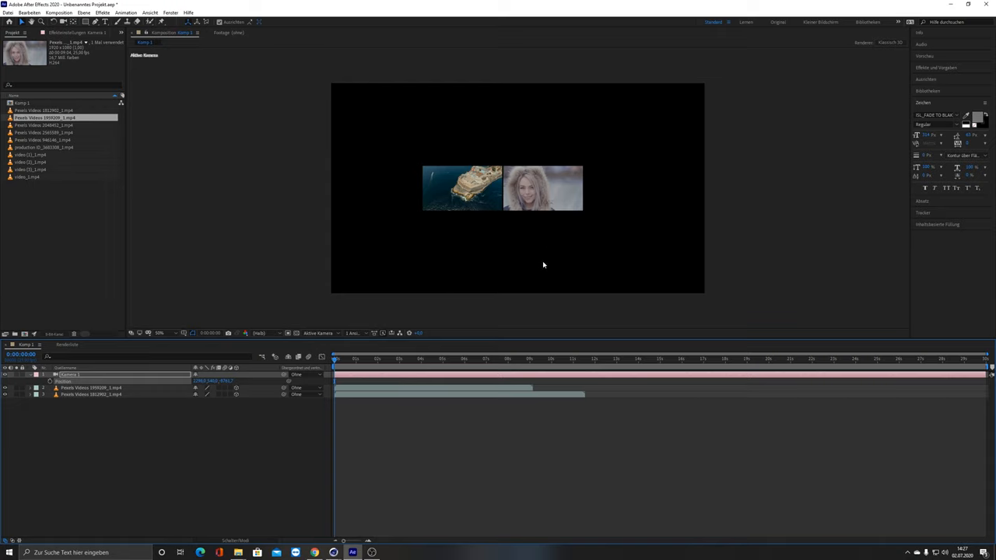